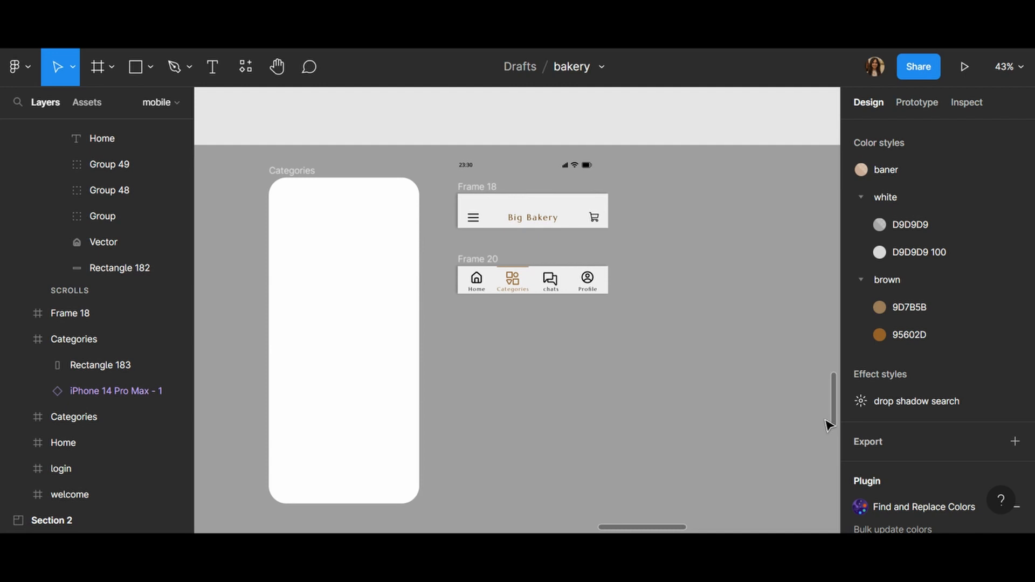
{"action": "mouse_move", "coordinate": [752, 410]}
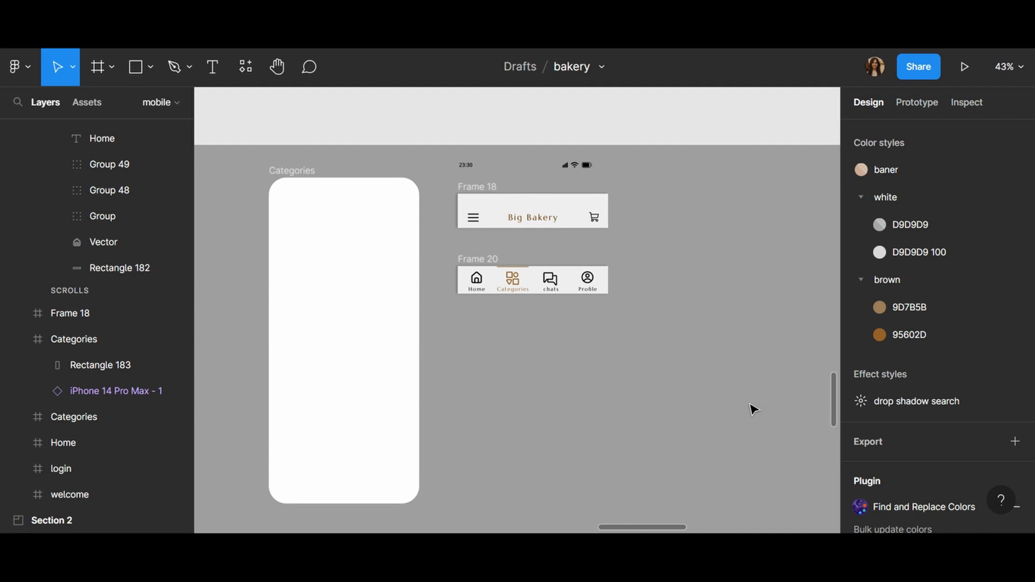
{"action": "mouse_move", "coordinate": [340, 147]}
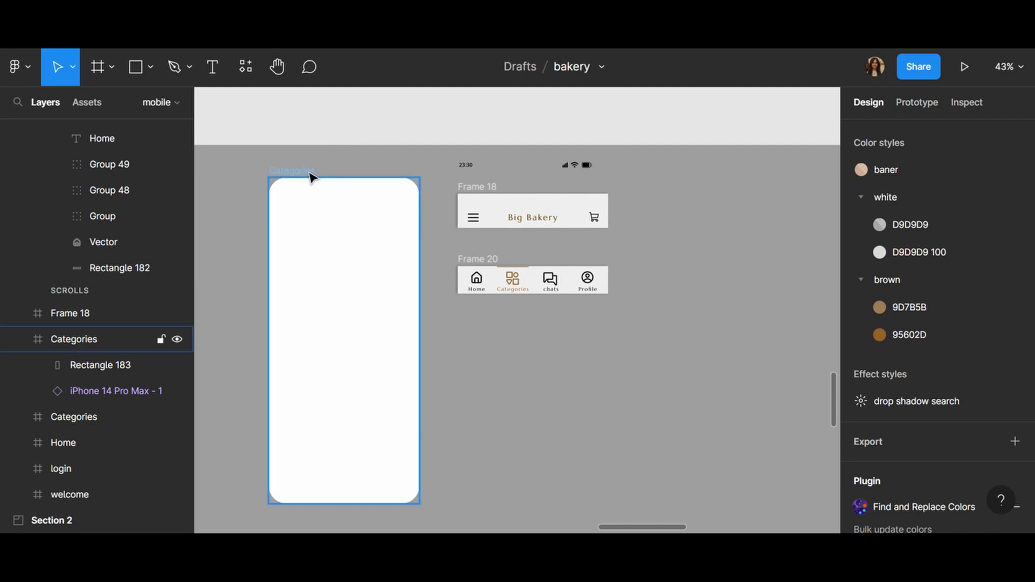
{"action": "mouse_move", "coordinate": [380, 323]}
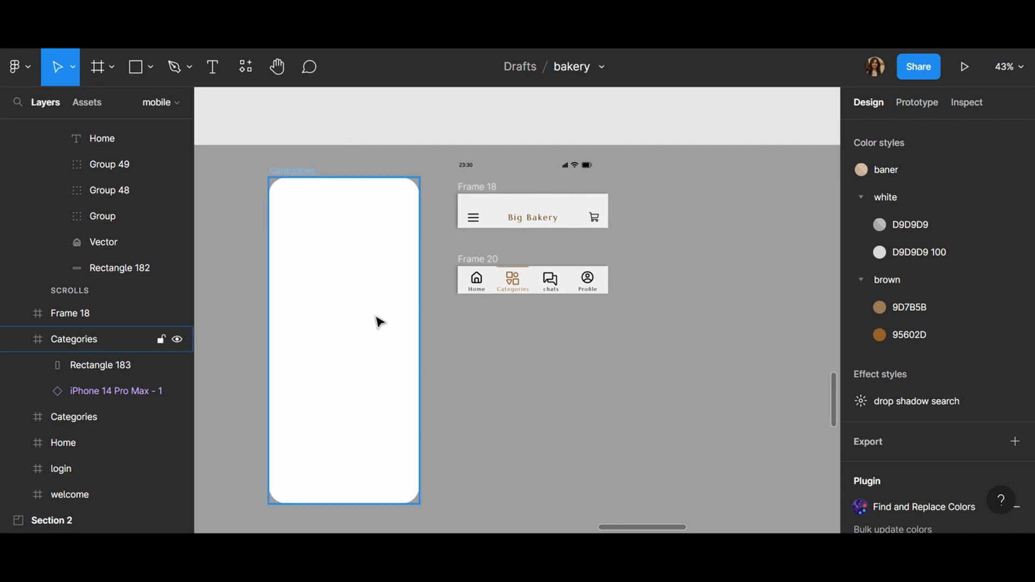
- Fill the Categories screen background with the iPhone 14 Pro Max - 1.png bread image
{"action": "left_click", "coordinate": [532, 210]}
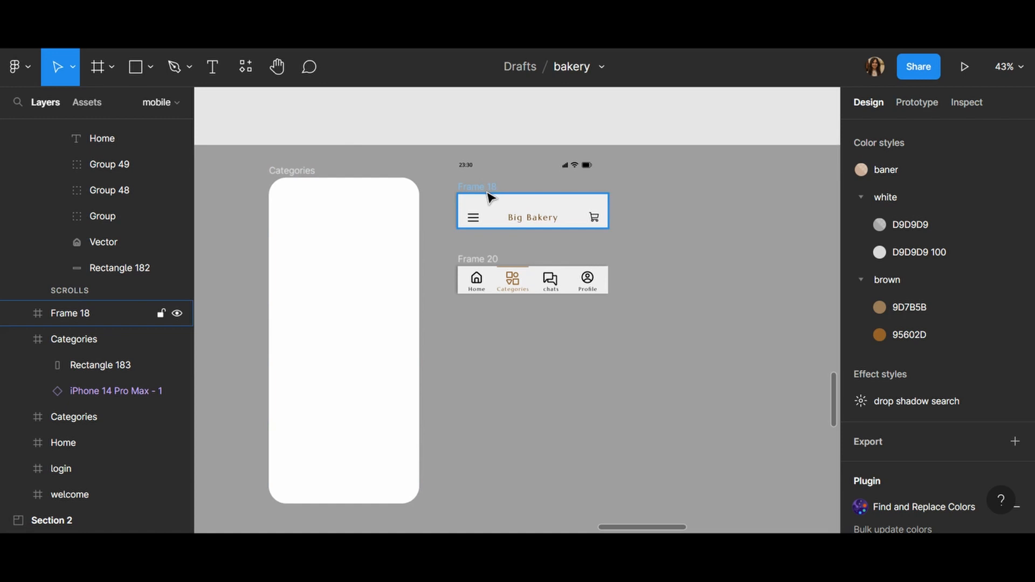
{"action": "left_click", "coordinate": [694, 269]}
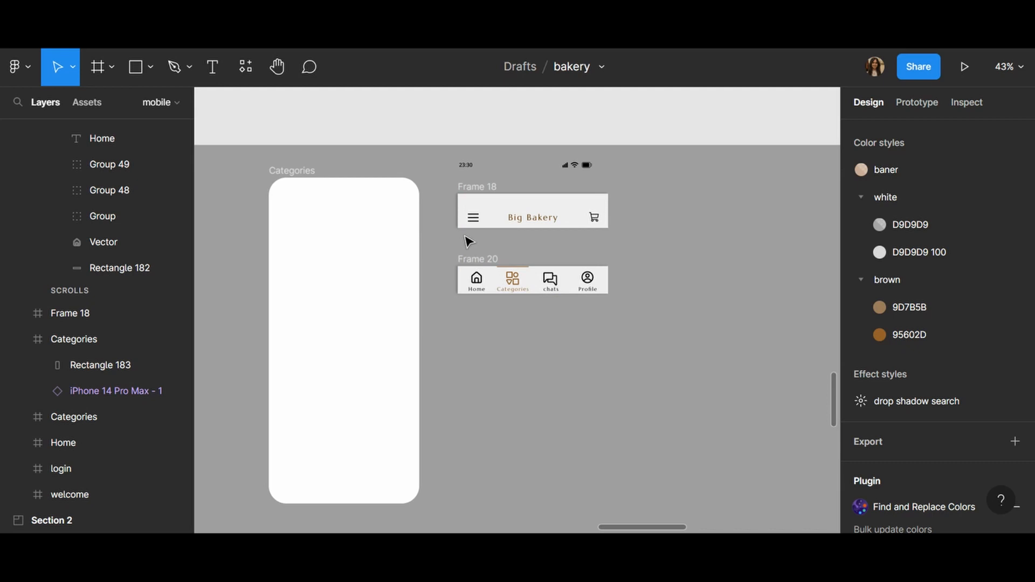
{"action": "left_click", "coordinate": [532, 211]}
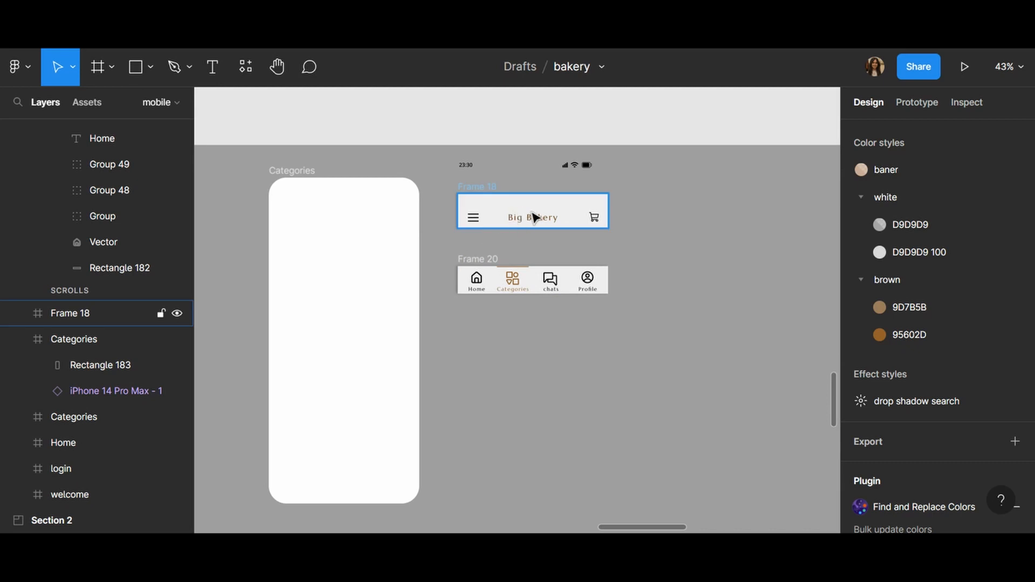
{"action": "mouse_move", "coordinate": [599, 229]}
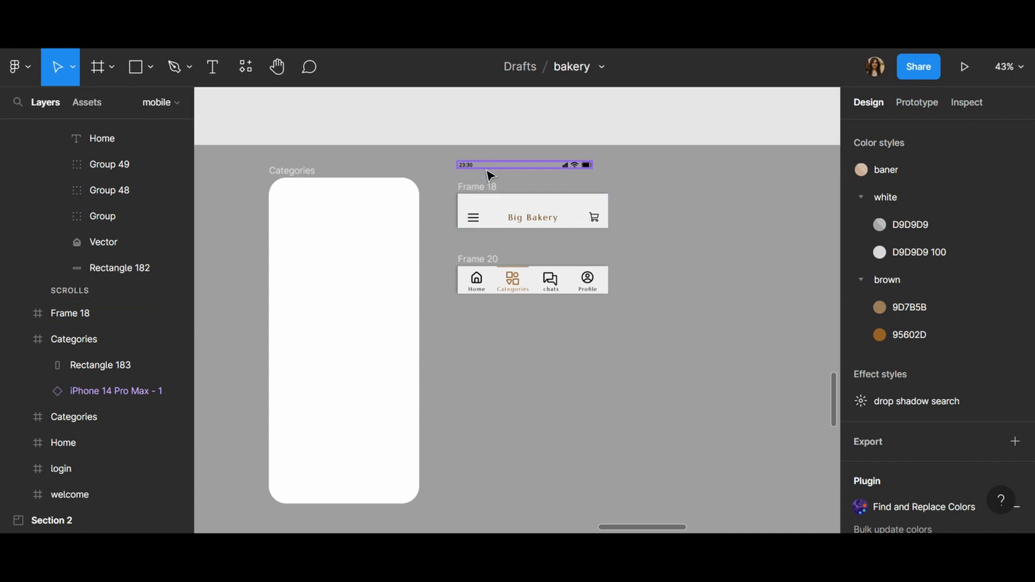
{"action": "mouse_move", "coordinate": [503, 173]}
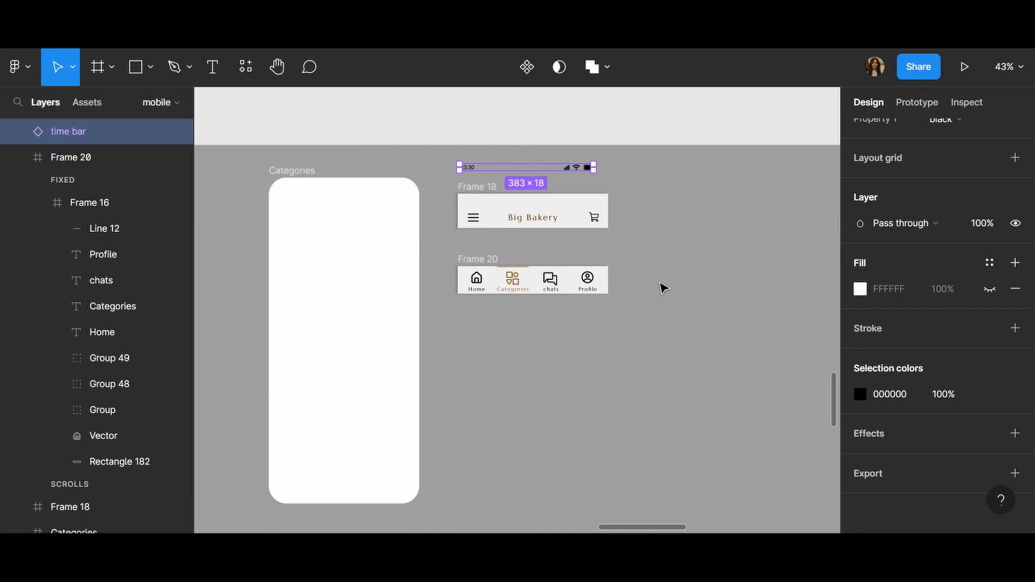
{"action": "left_click", "coordinate": [343, 264]}
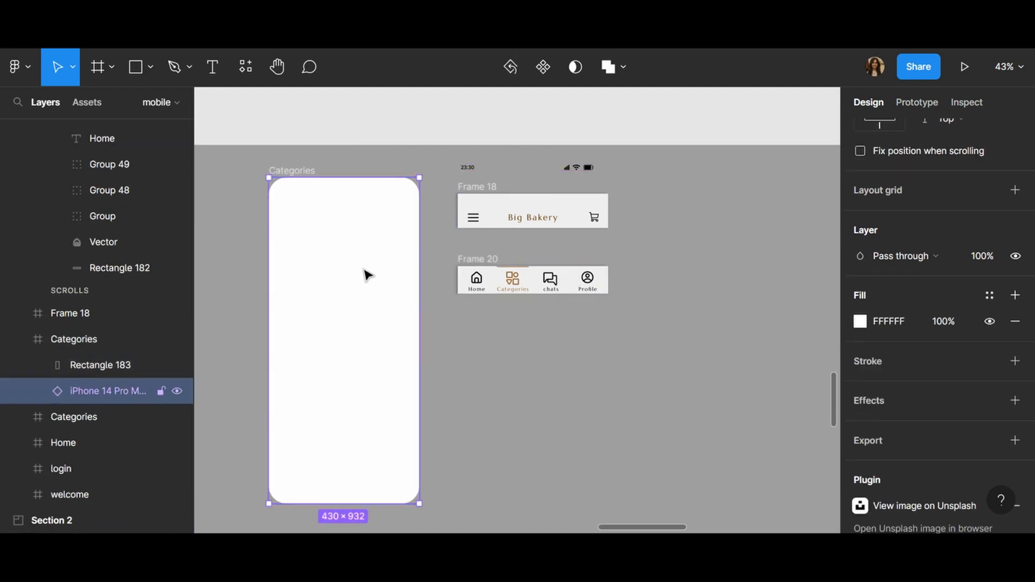
{"action": "mouse_move", "coordinate": [382, 212]}
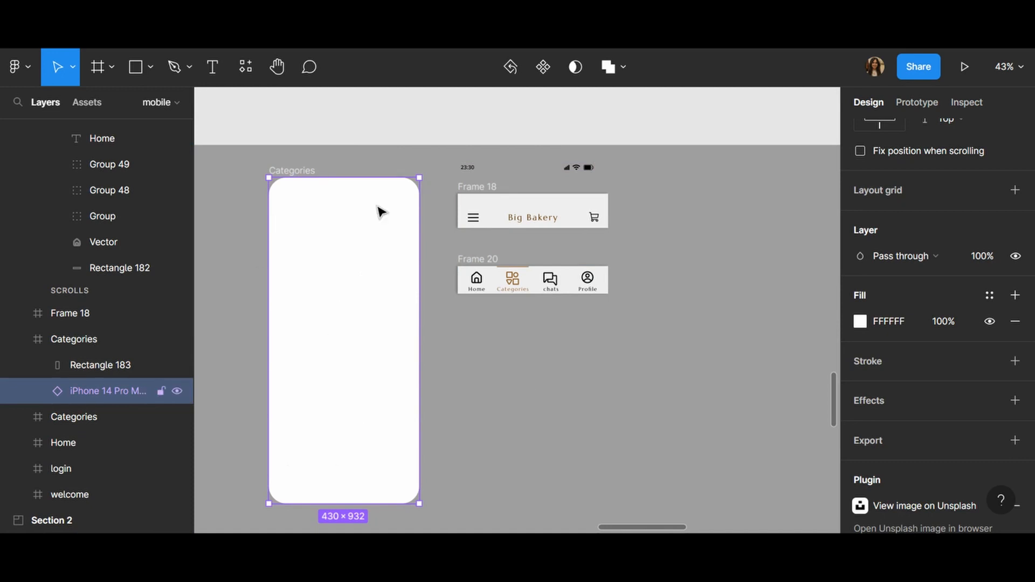
{"action": "mouse_move", "coordinate": [349, 408]}
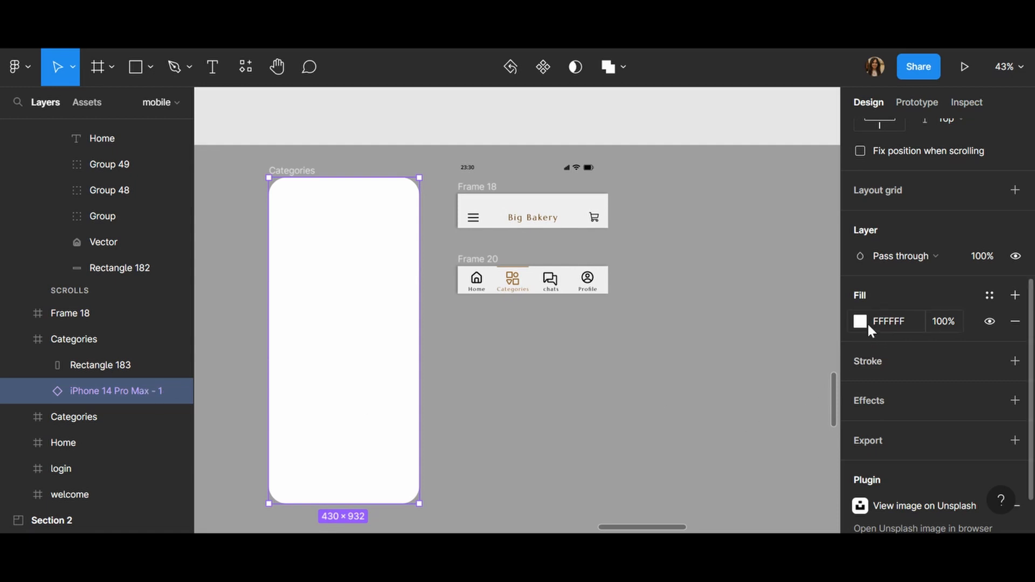
{"action": "left_click", "coordinate": [859, 321]}
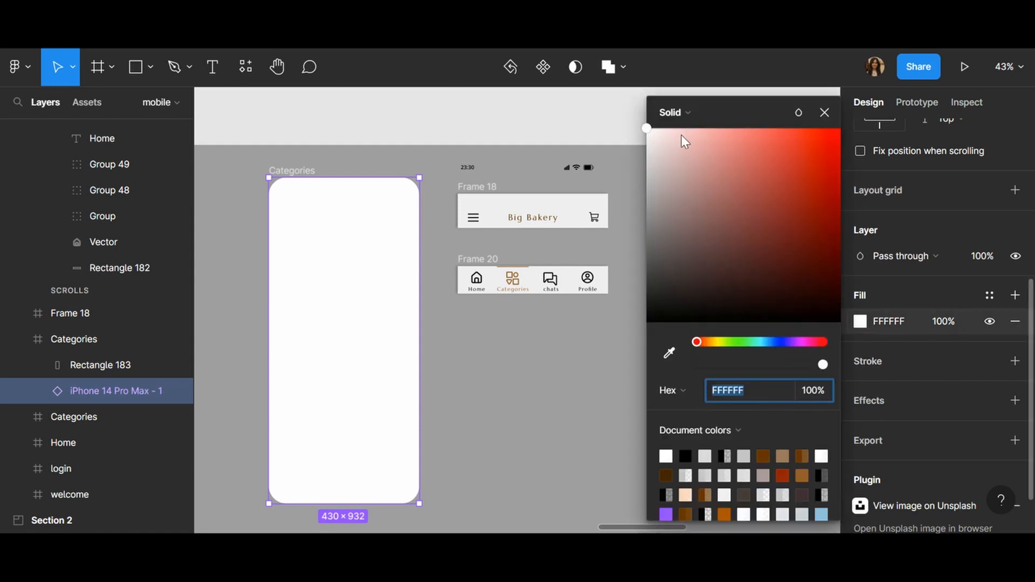
{"action": "left_click", "coordinate": [671, 112]}
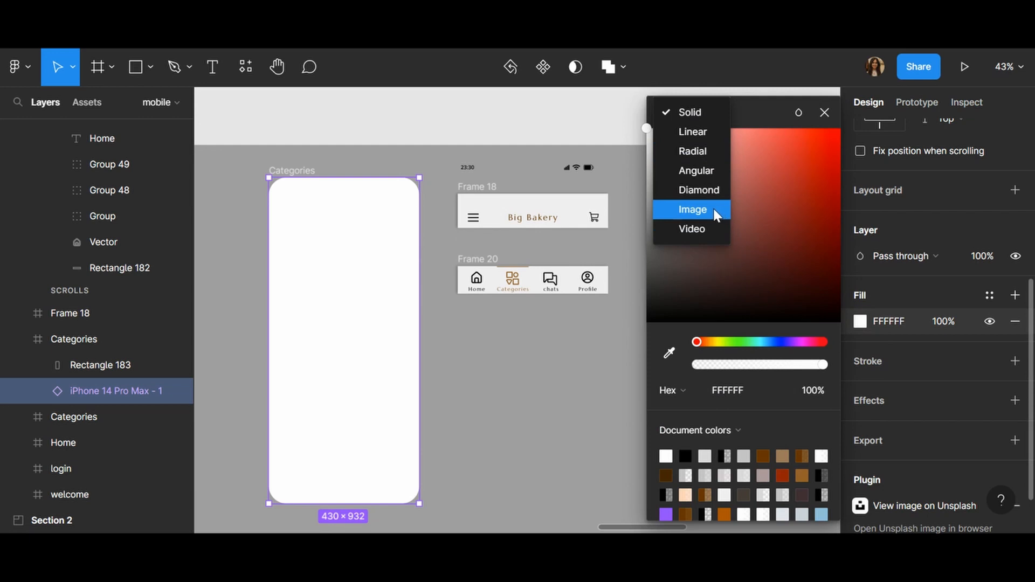
{"action": "left_click", "coordinate": [693, 209]}
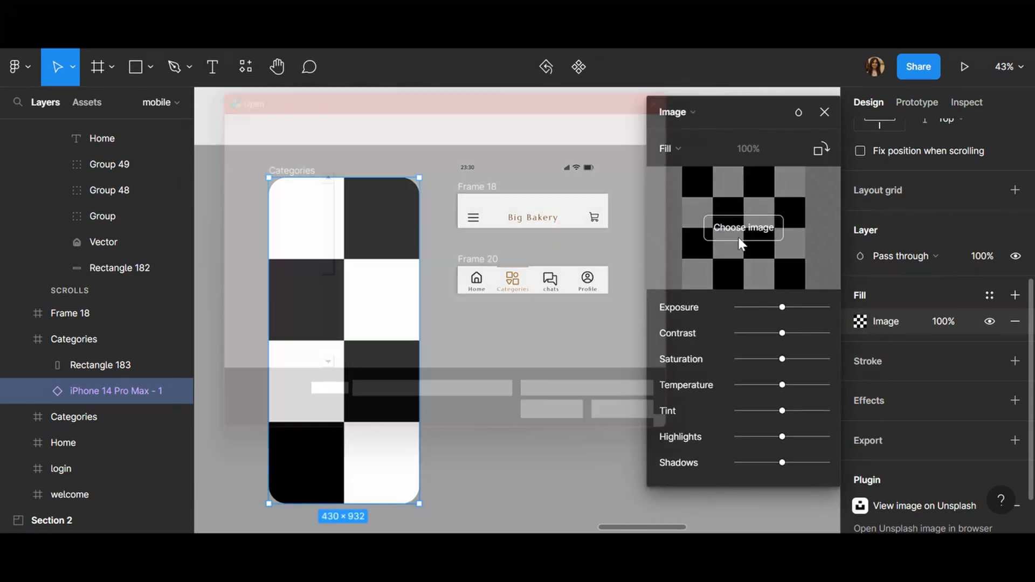
{"action": "left_click", "coordinate": [743, 227]}
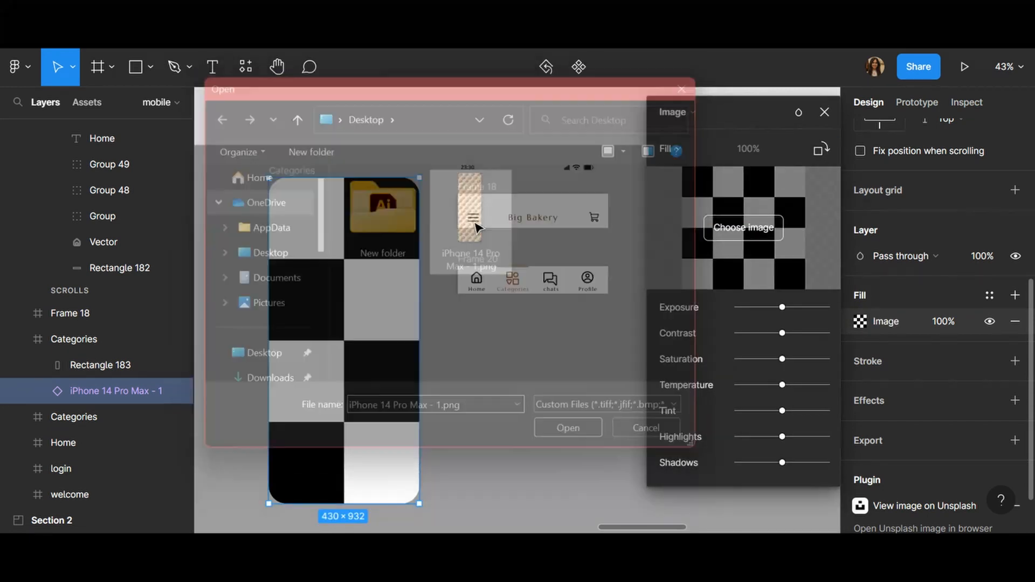
{"action": "left_click", "coordinate": [567, 427]}
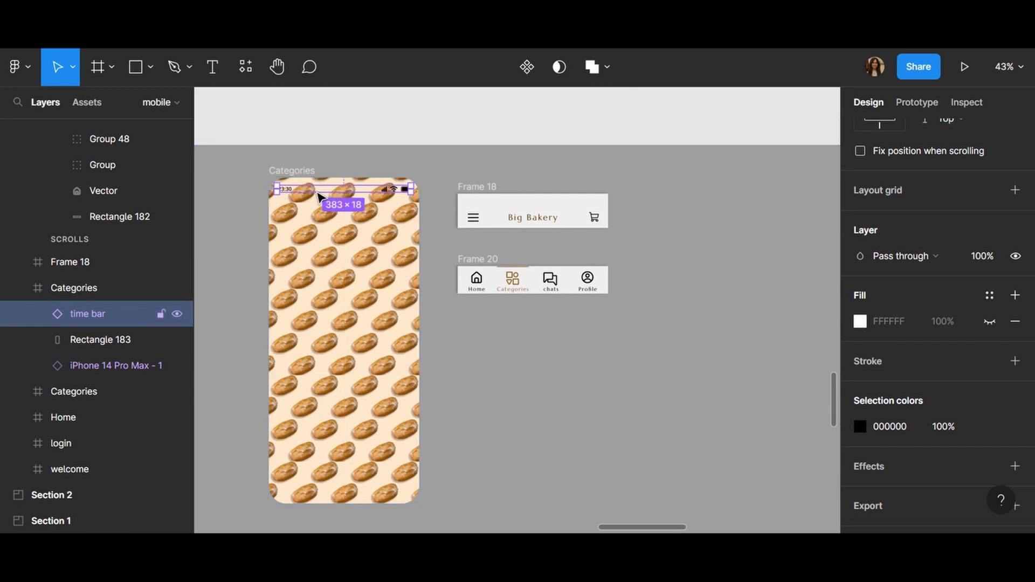
- Drag the Big Bakery header bar (Frame 18) onto the top of Categories and nest it inside
{"action": "left_click", "coordinate": [356, 253]}
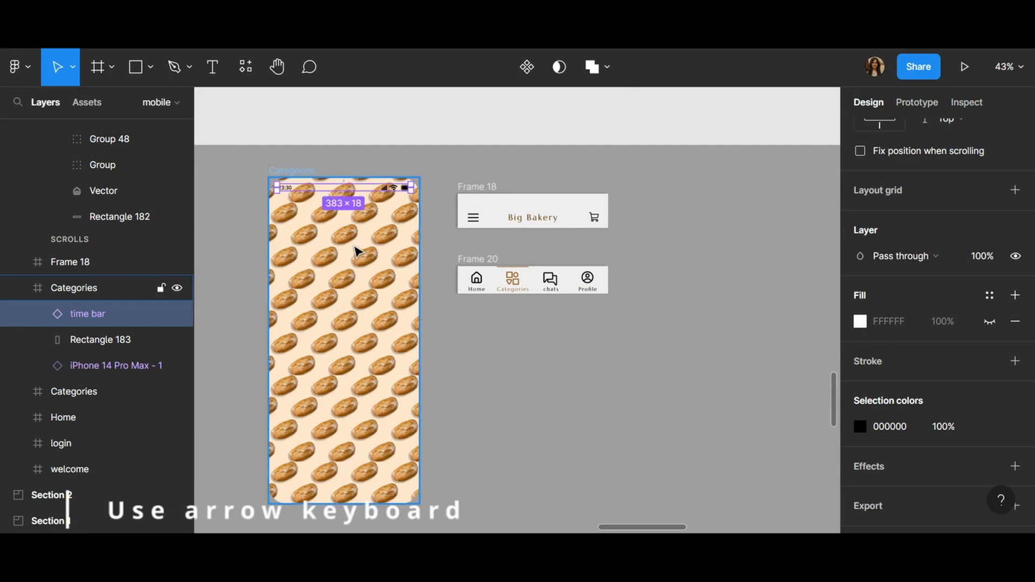
{"action": "left_click", "coordinate": [532, 210]}
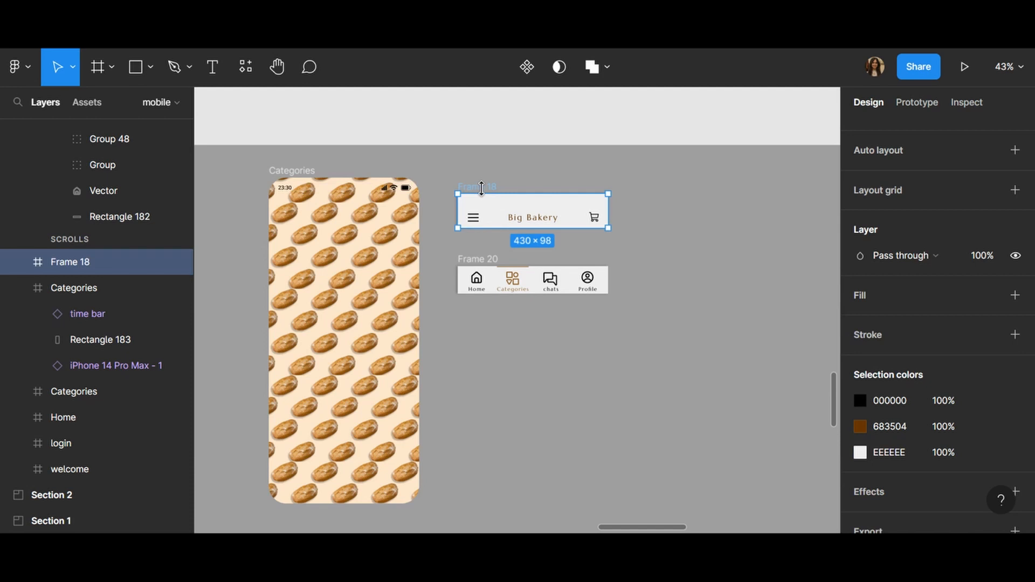
{"action": "left_click_drag", "start_coordinate": [533, 209], "coordinate": [485, 210]}
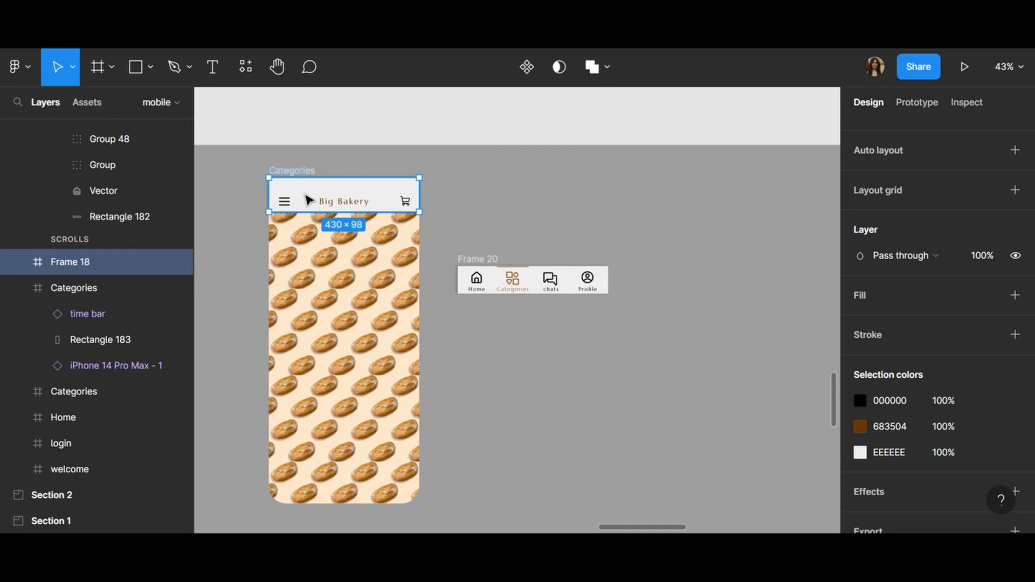
{"action": "mouse_move", "coordinate": [302, 209]}
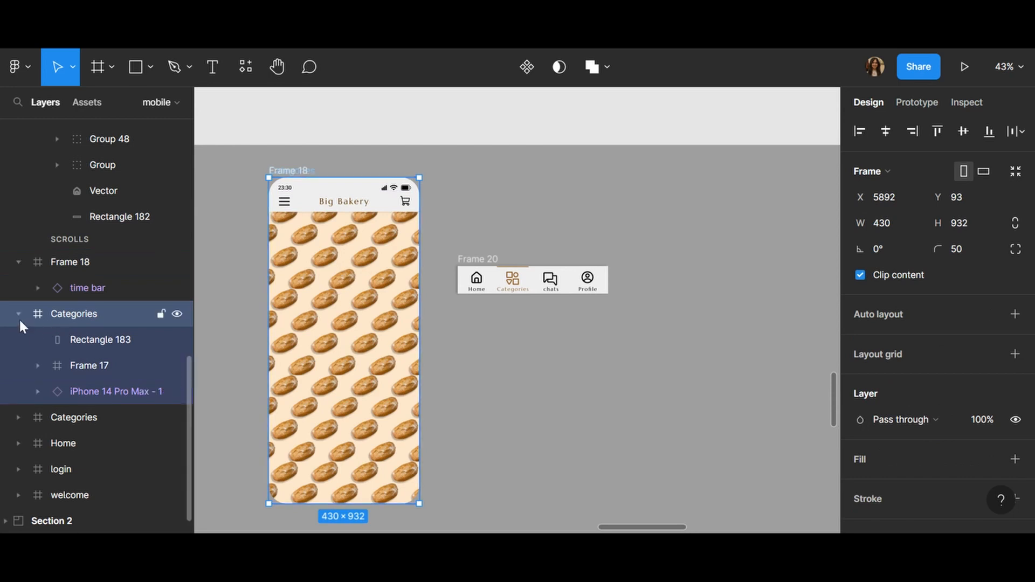
{"action": "left_click", "coordinate": [86, 313]}
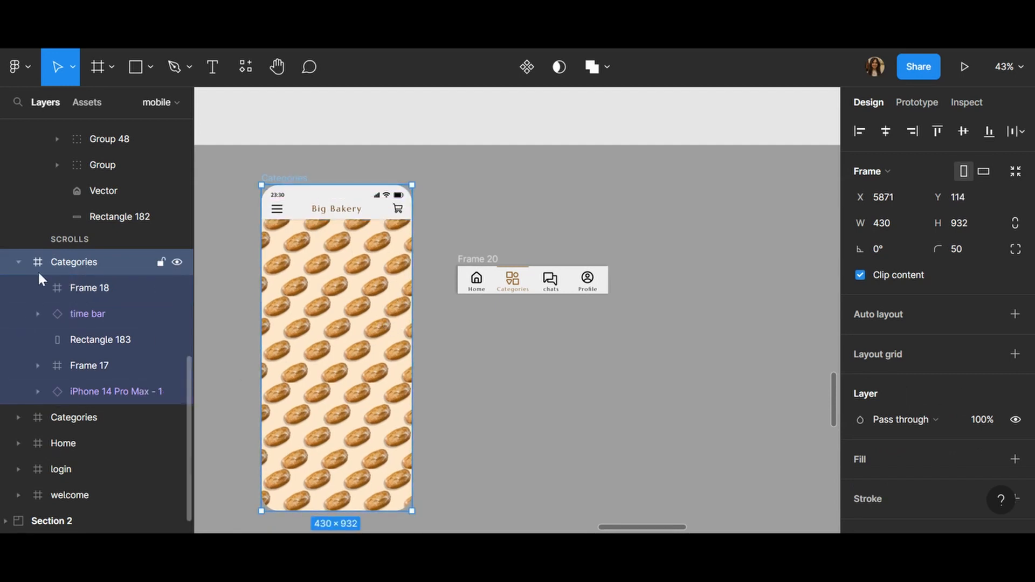
- Select the bottom navigation bar, then switch to the Rectangle tool
{"action": "left_click", "coordinate": [515, 409]}
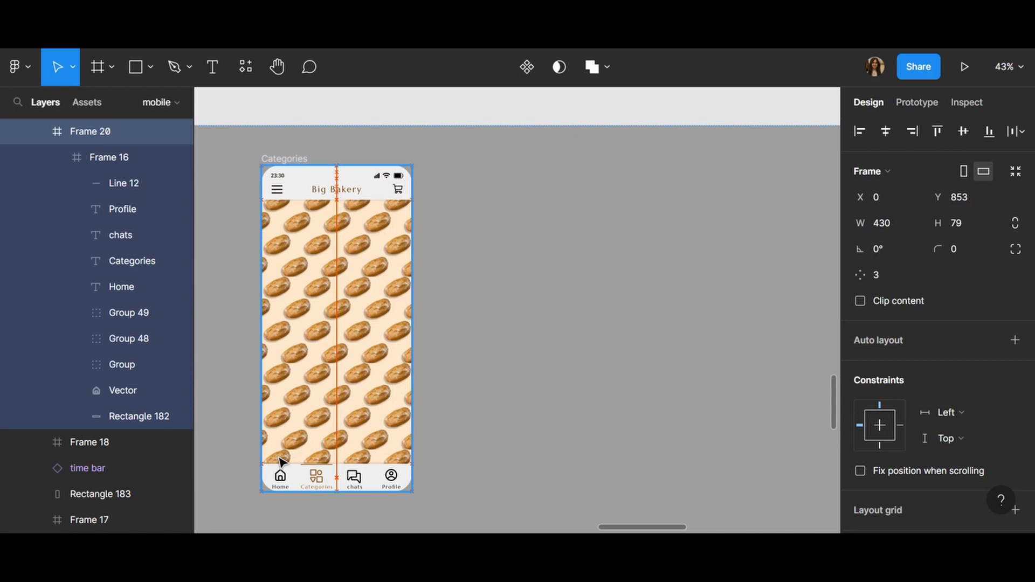
{"action": "left_click", "coordinate": [336, 477]}
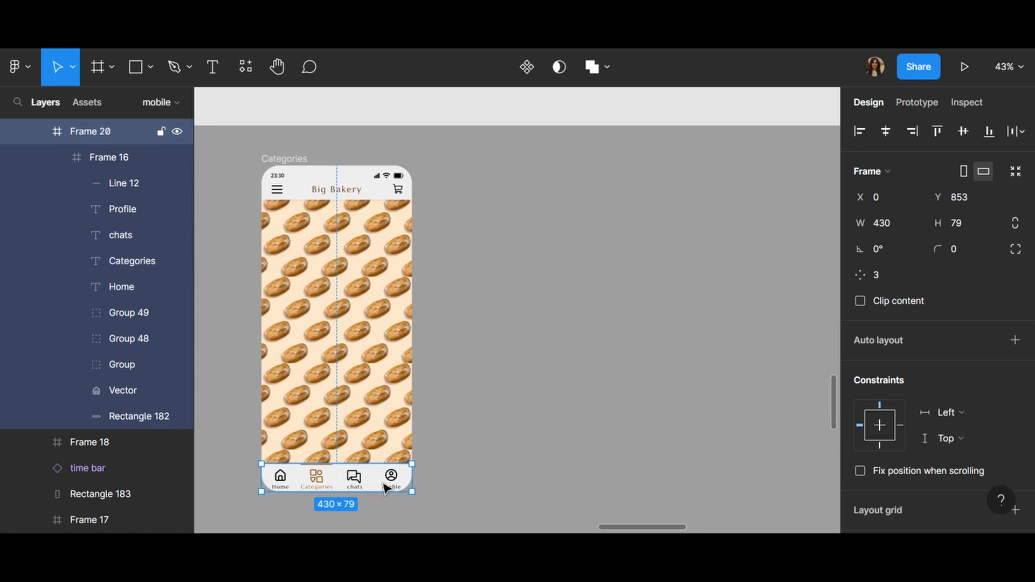
{"action": "mouse_move", "coordinate": [296, 116]}
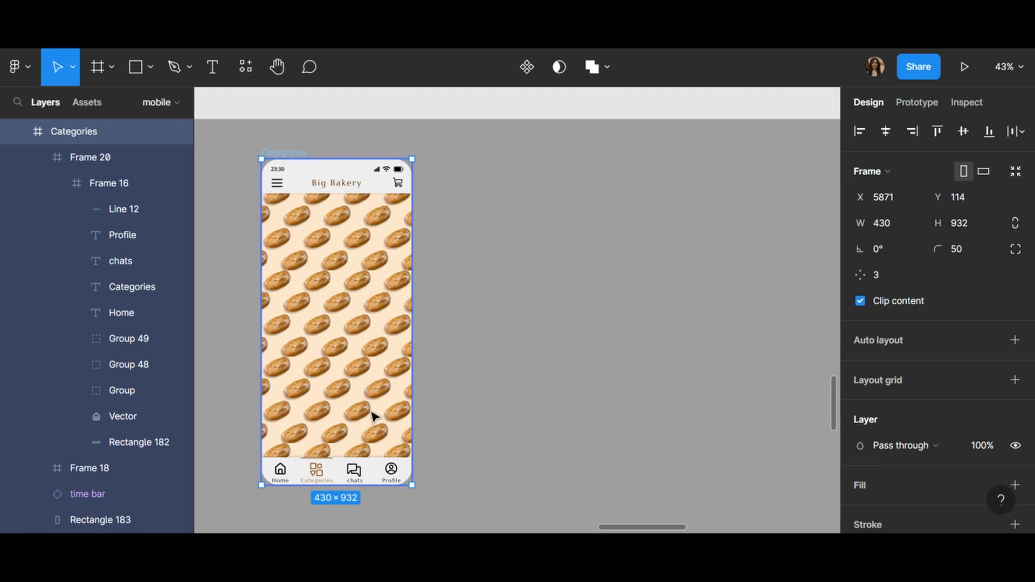
{"action": "mouse_move", "coordinate": [342, 224]}
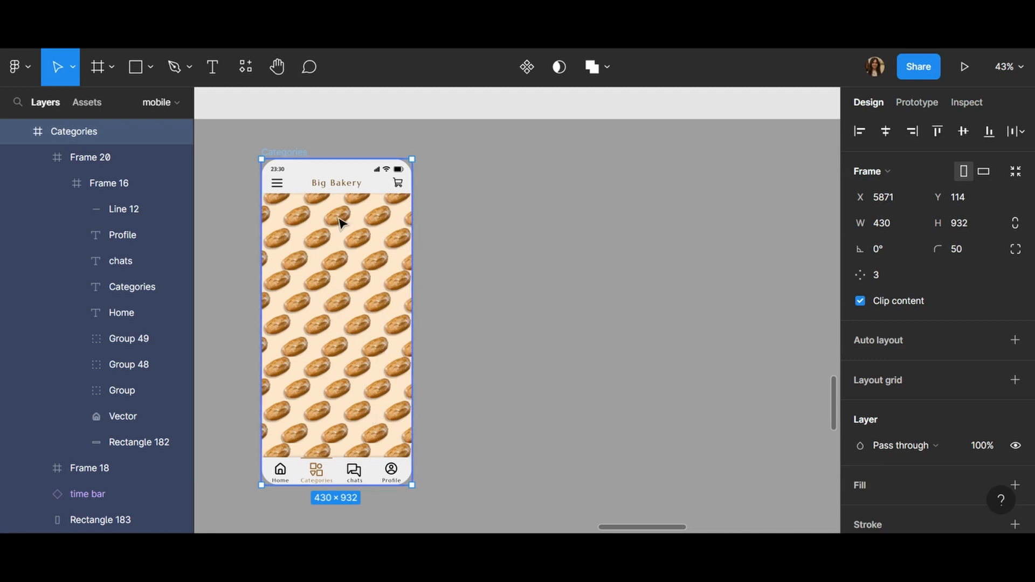
{"action": "left_click", "coordinate": [135, 67]}
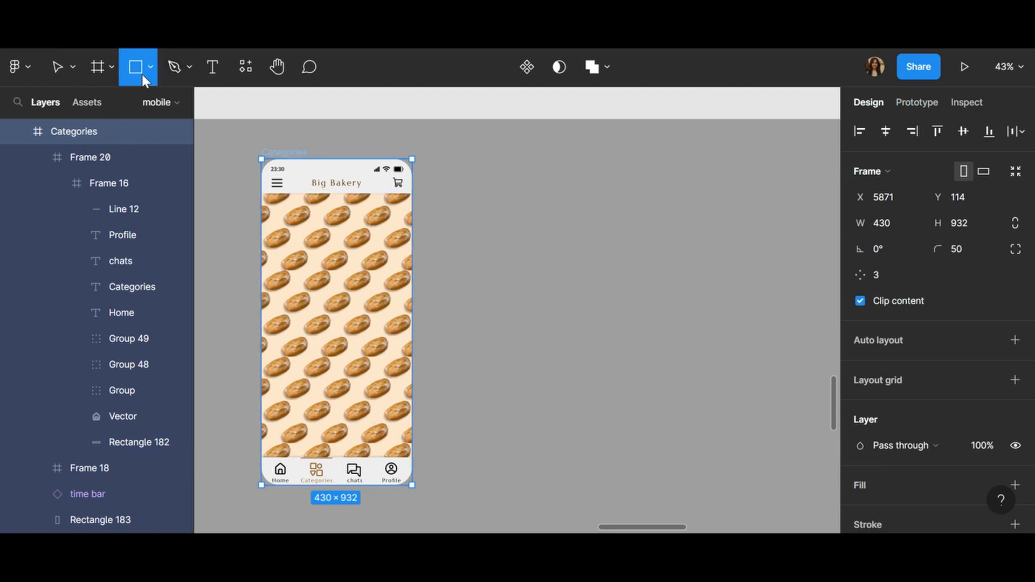
{"action": "mouse_move", "coordinate": [462, 181]}
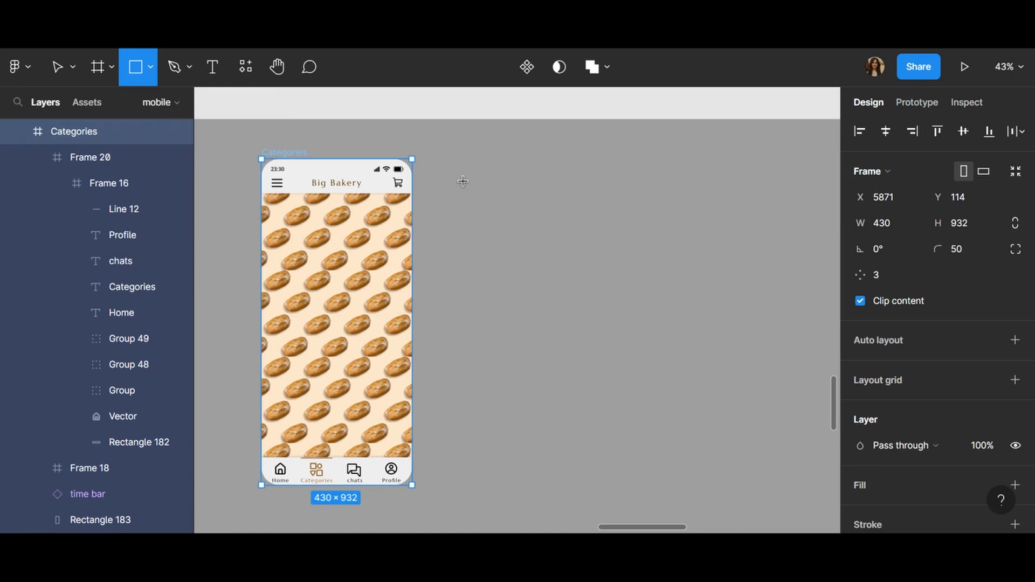
- Draw a rectangle near the top of Categories and set its fill opacity to 70%
{"action": "left_click_drag", "start_coordinate": [460, 197], "coordinate": [594, 284]}
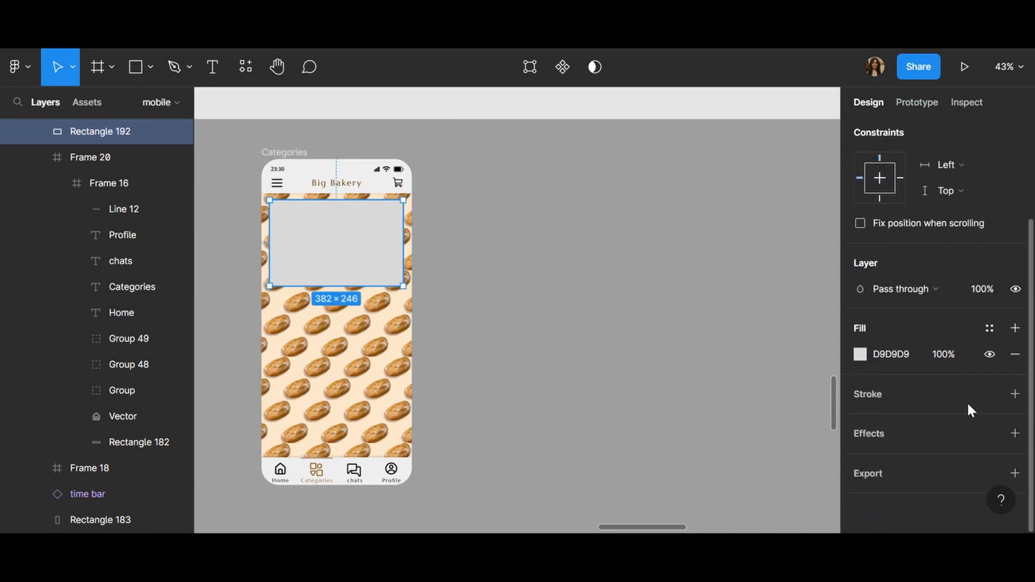
{"action": "left_click", "coordinate": [944, 355]}
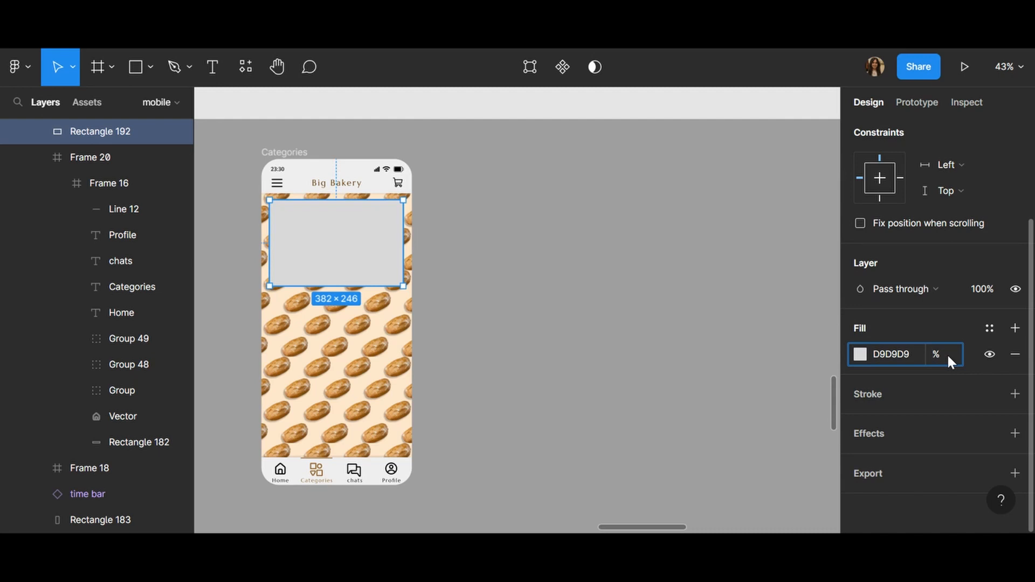
{"action": "type", "text": "70"}
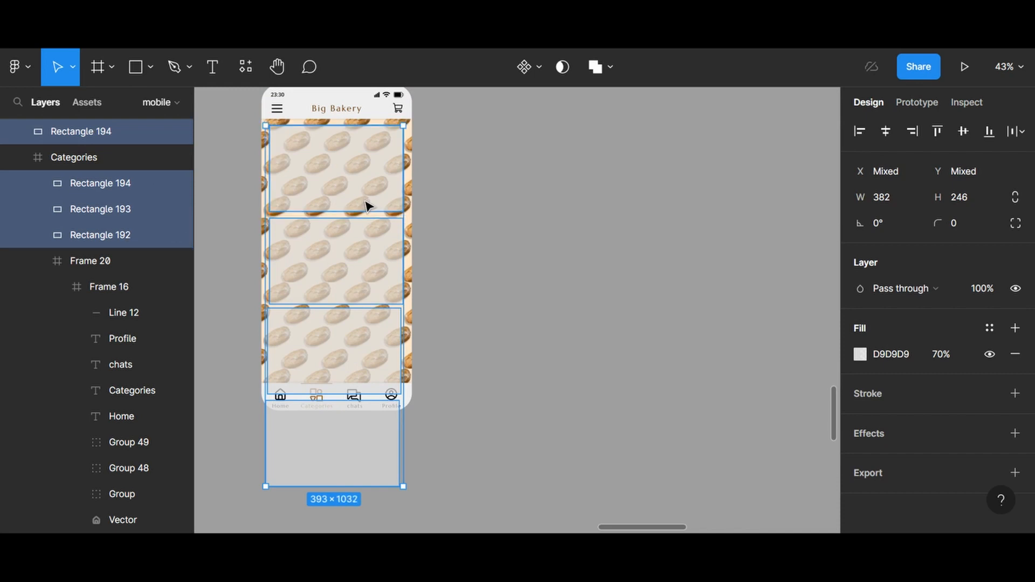
{"action": "mouse_move", "coordinate": [619, 423]}
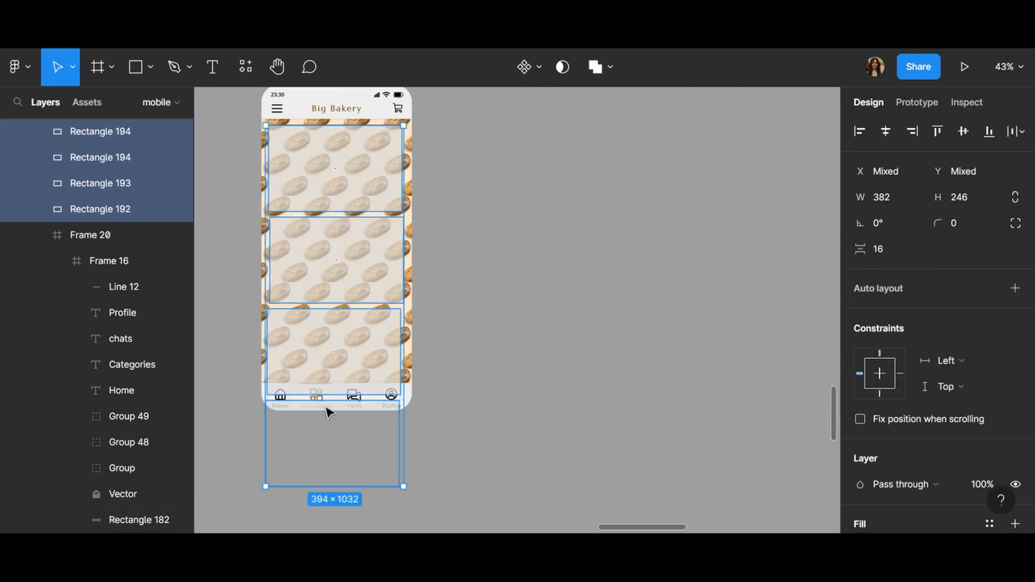
{"action": "mouse_move", "coordinate": [455, 480]}
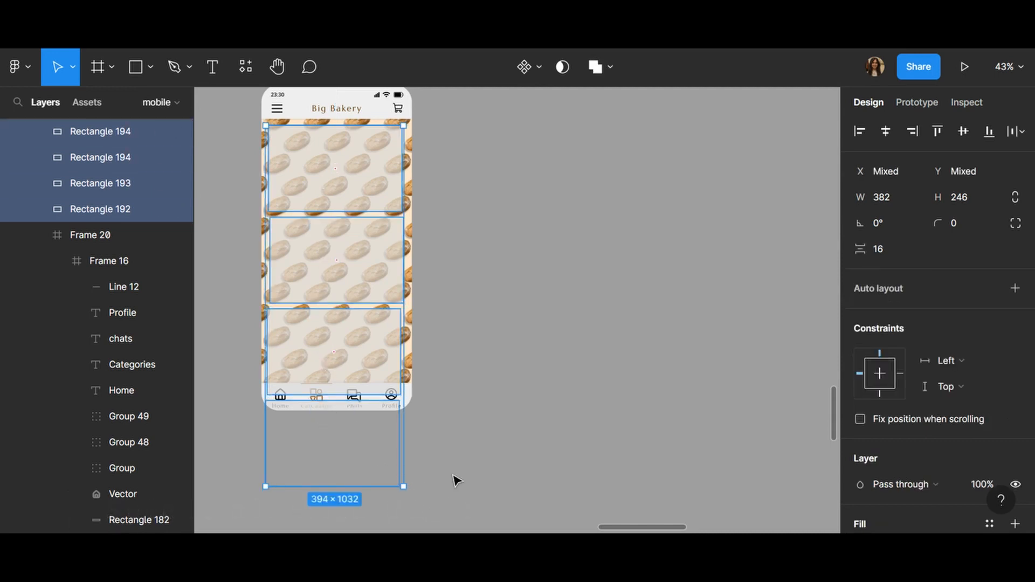
- Centre the rectangles horizontally, toggle Clip content off and on, and select all four
{"action": "left_click", "coordinate": [885, 131]}
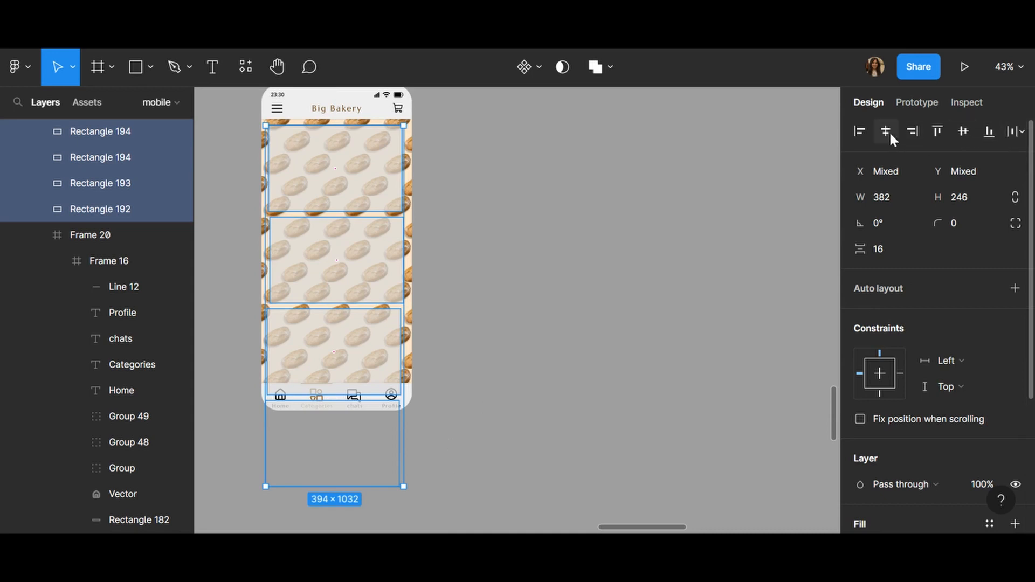
{"action": "left_click", "coordinate": [858, 130]}
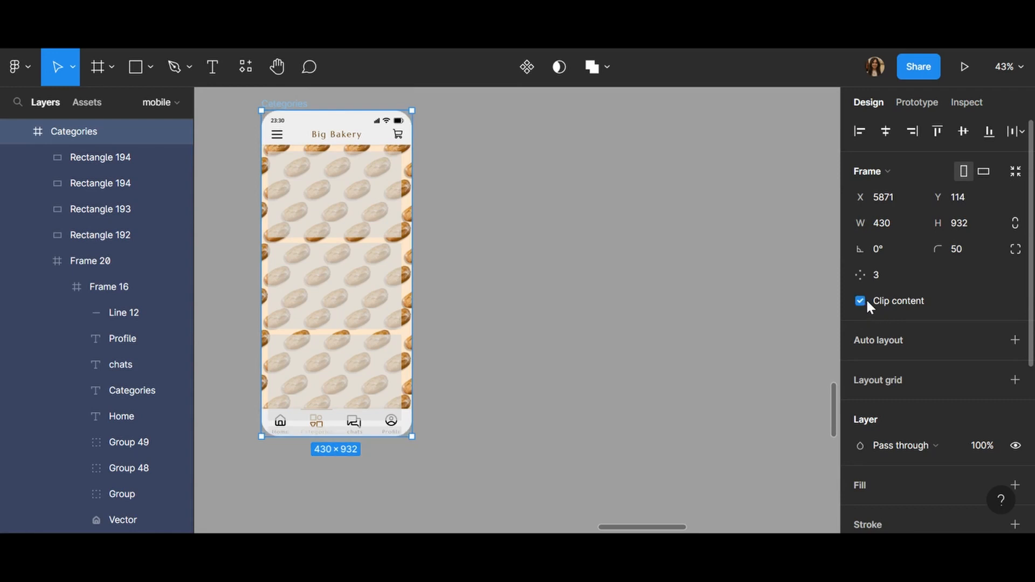
{"action": "left_click", "coordinate": [859, 301]}
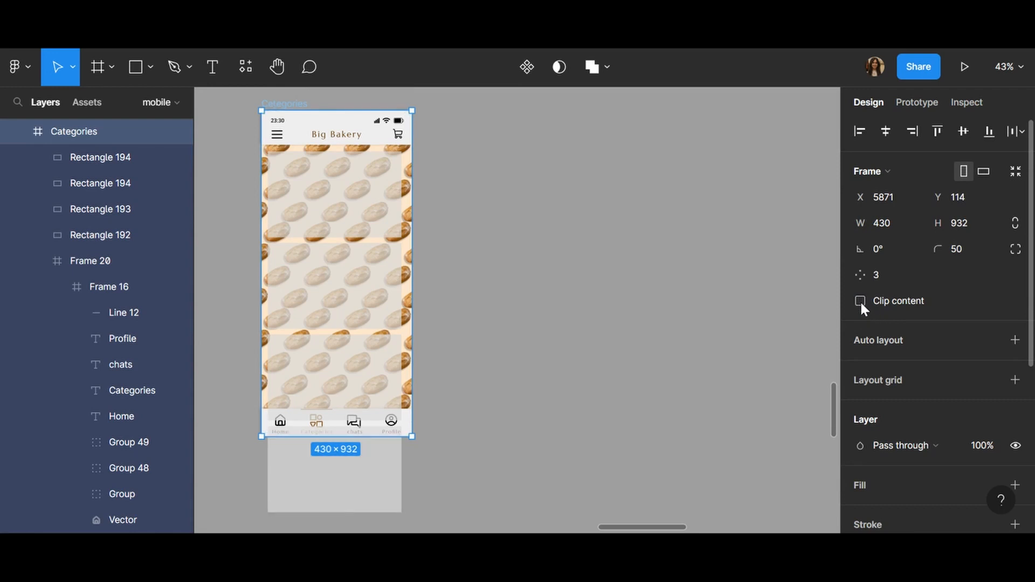
{"action": "left_click", "coordinate": [859, 301]}
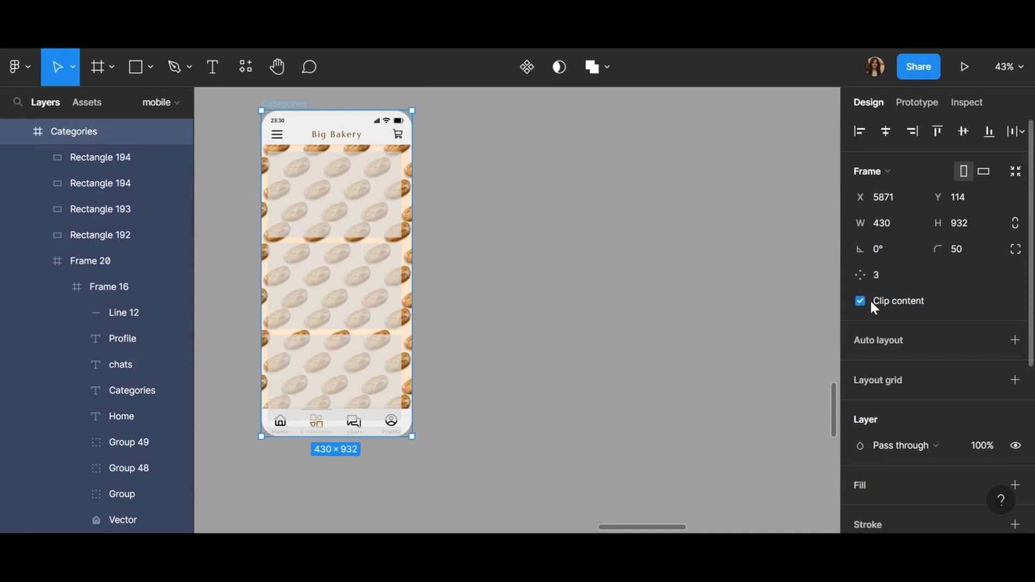
{"action": "left_click", "coordinate": [859, 301]}
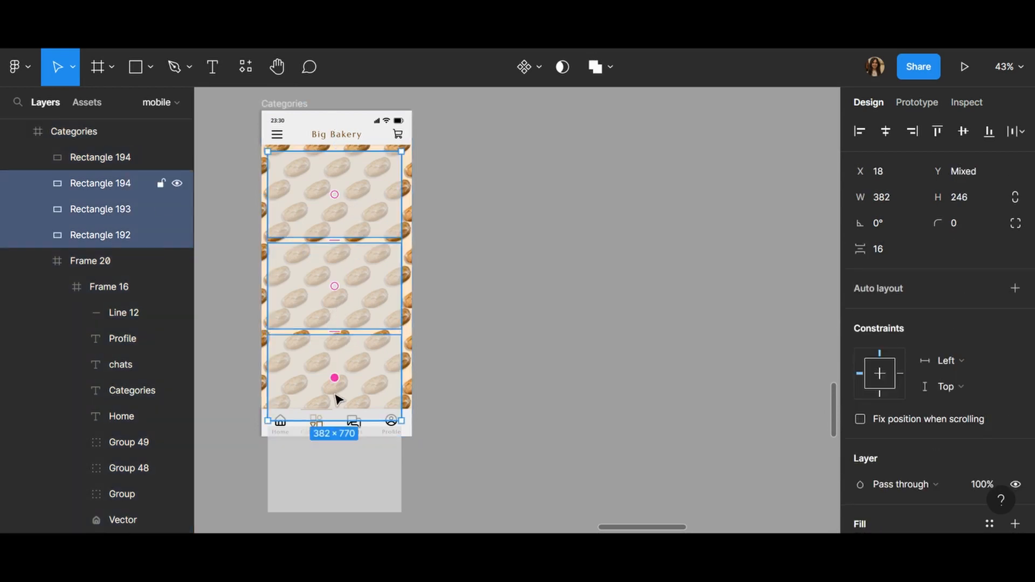
{"action": "left_click_drag", "start_coordinate": [334, 419], "coordinate": [334, 512]}
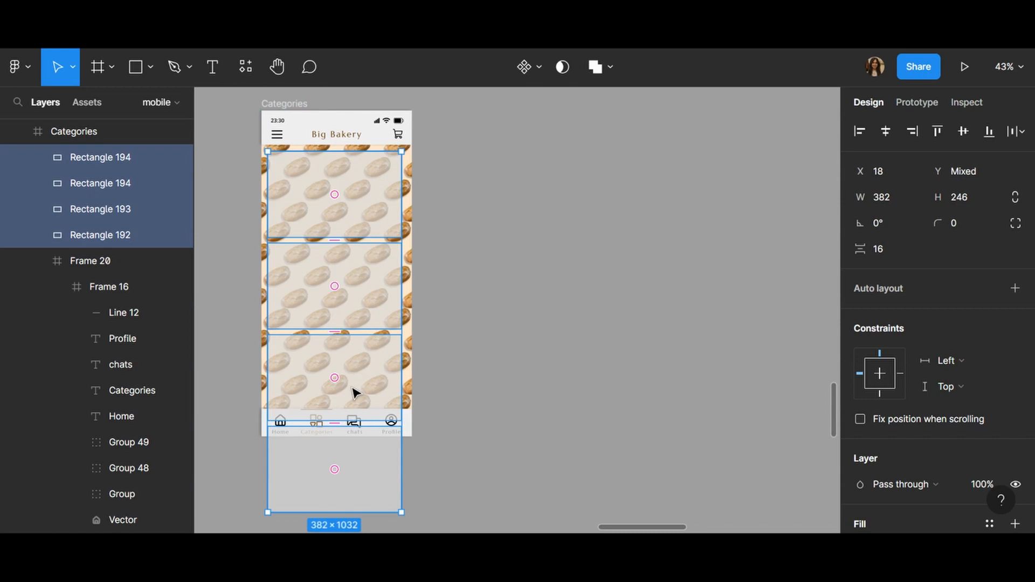
- Group the four rectangles and set the Categories frame overflow to Horizontal scrolling
{"action": "key", "text": "ctrl+g"}
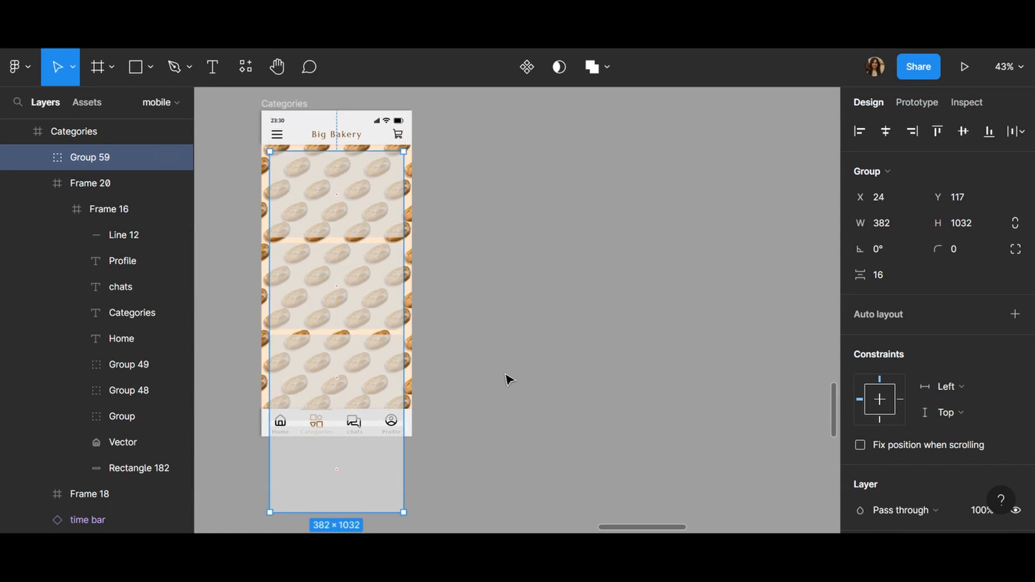
{"action": "left_click", "coordinate": [73, 131]}
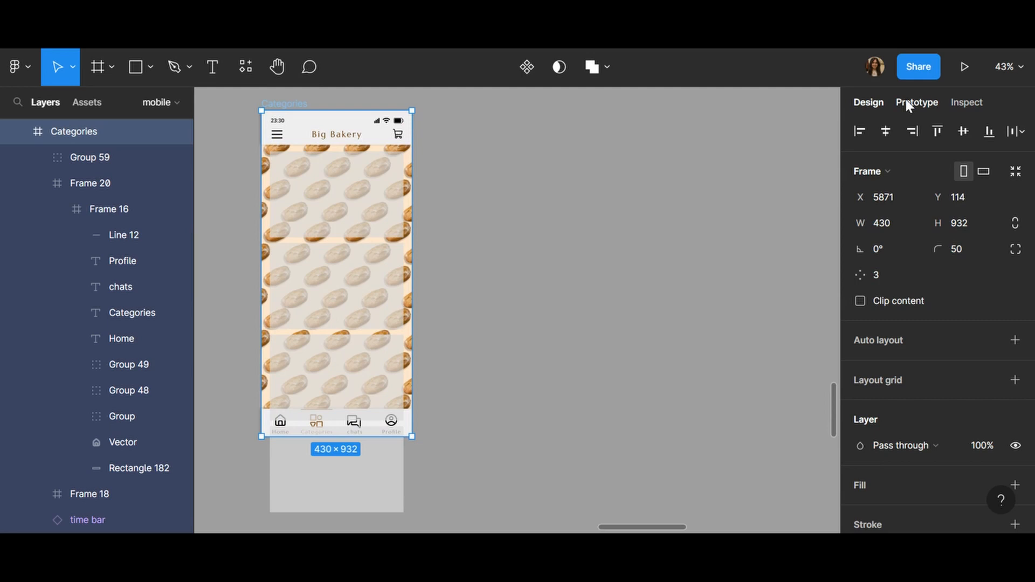
{"action": "mouse_move", "coordinate": [850, 160]}
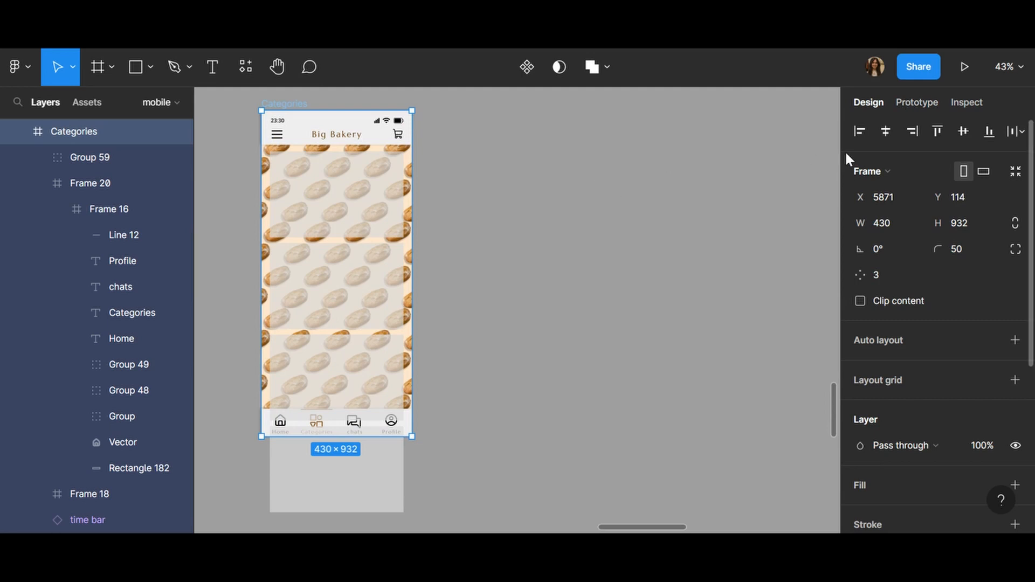
{"action": "left_click", "coordinate": [916, 103]}
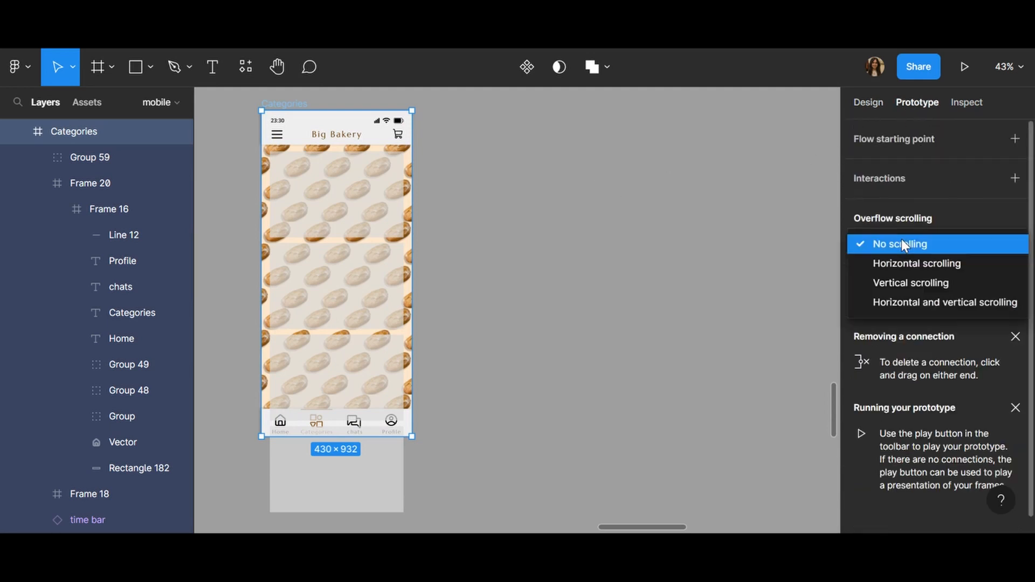
{"action": "mouse_move", "coordinate": [910, 283]}
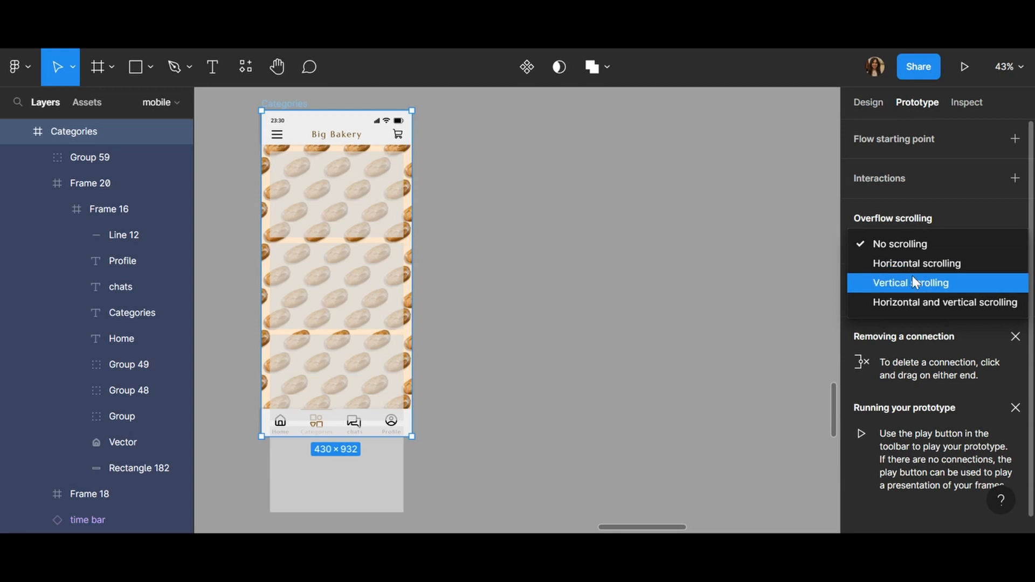
{"action": "mouse_move", "coordinate": [917, 264]}
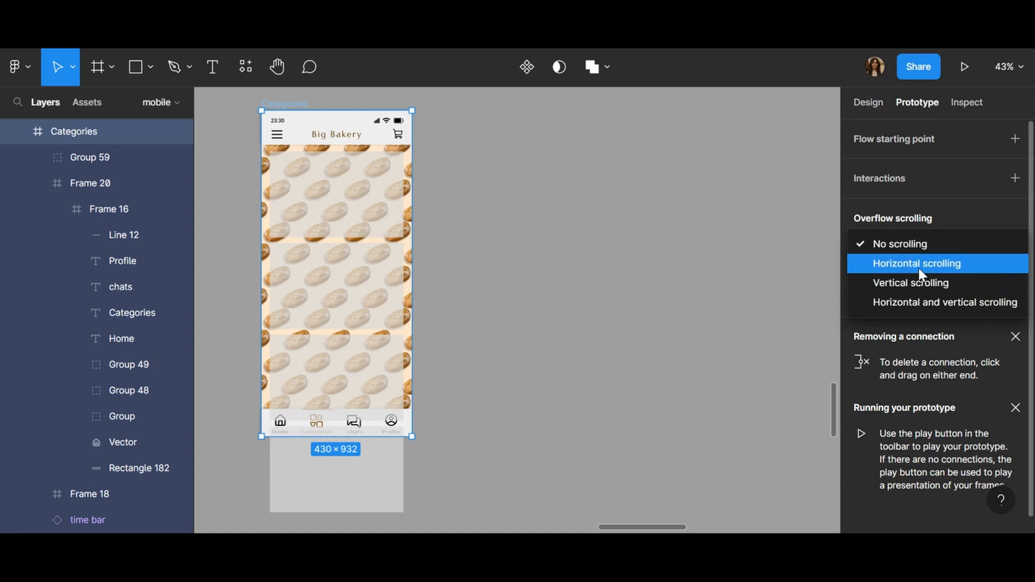
{"action": "left_click", "coordinate": [916, 263]}
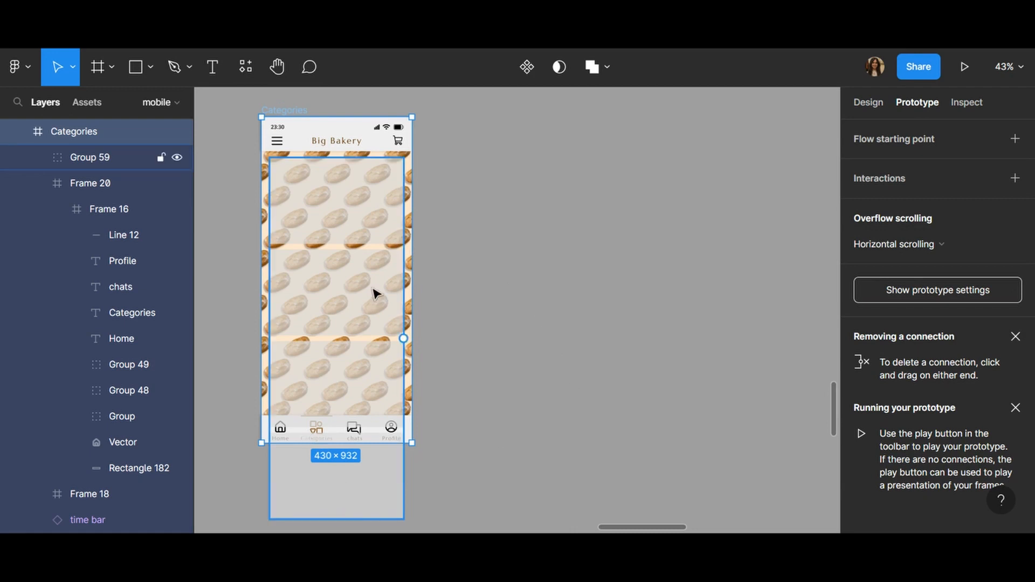
{"action": "mouse_move", "coordinate": [297, 203]}
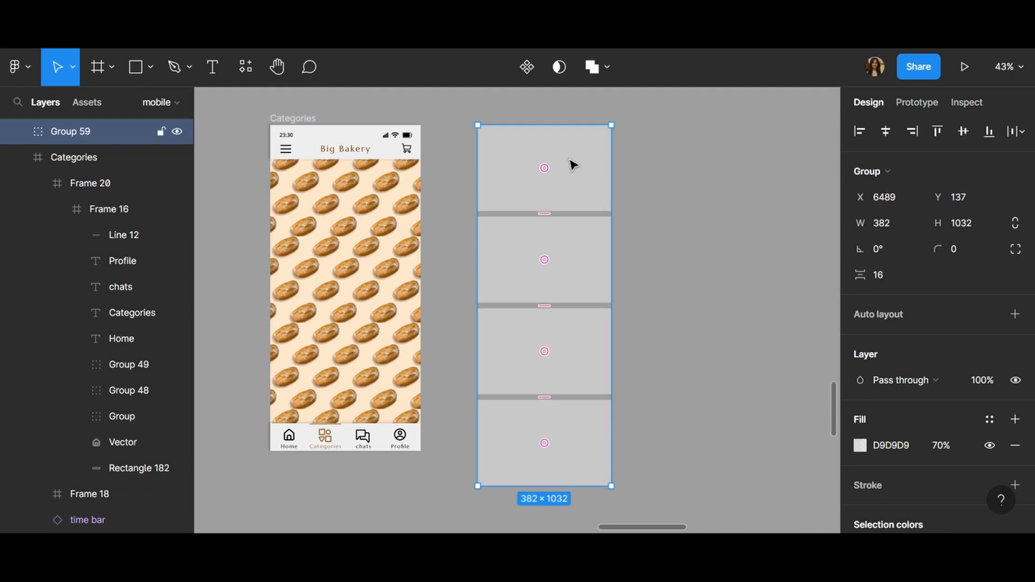
{"action": "mouse_move", "coordinate": [590, 197]}
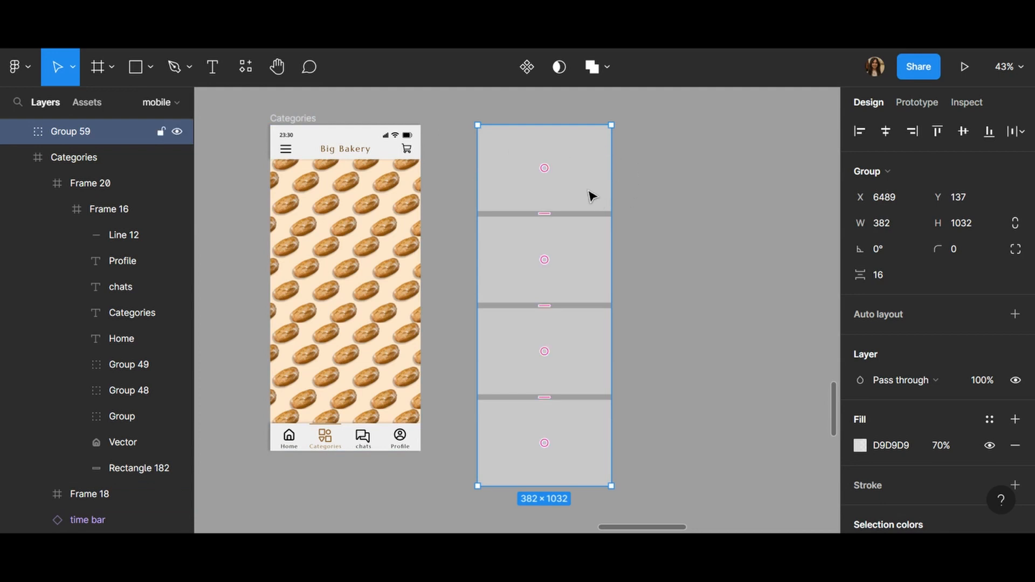
{"action": "mouse_move", "coordinate": [583, 201]}
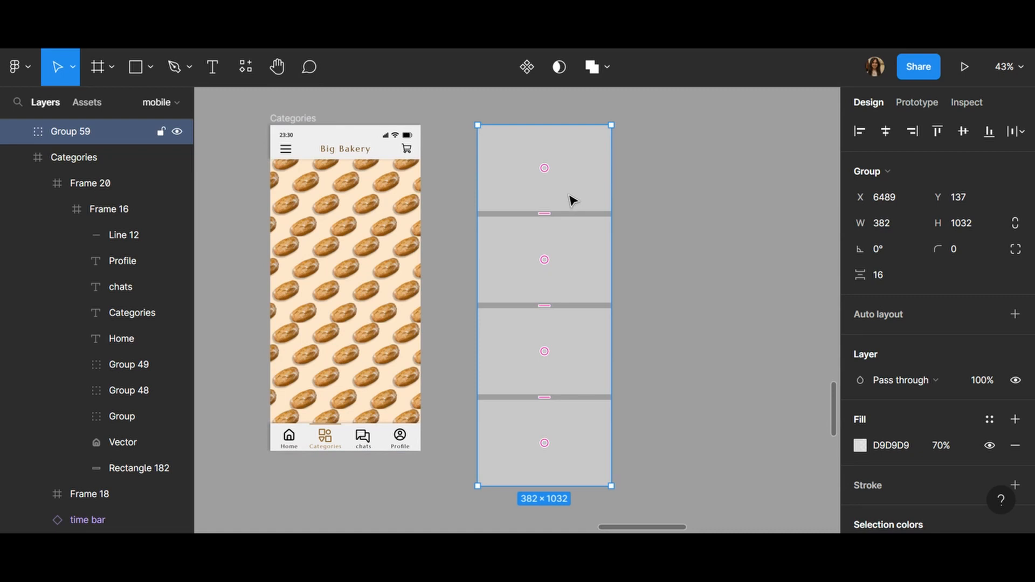
- Wrap the rectangle group in a new frame using Frame selection
{"action": "right_click", "coordinate": [570, 199]}
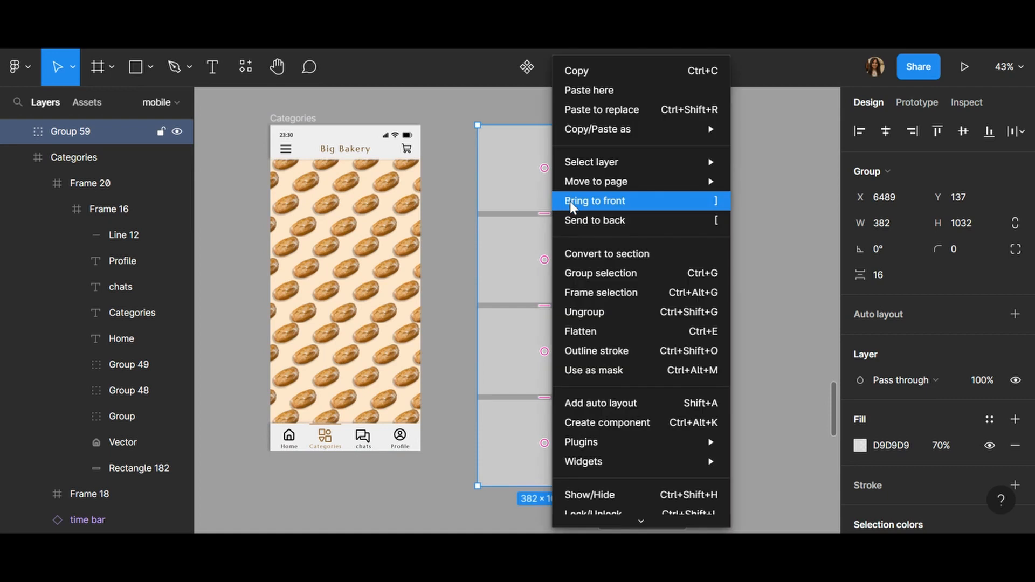
{"action": "mouse_move", "coordinate": [624, 273]}
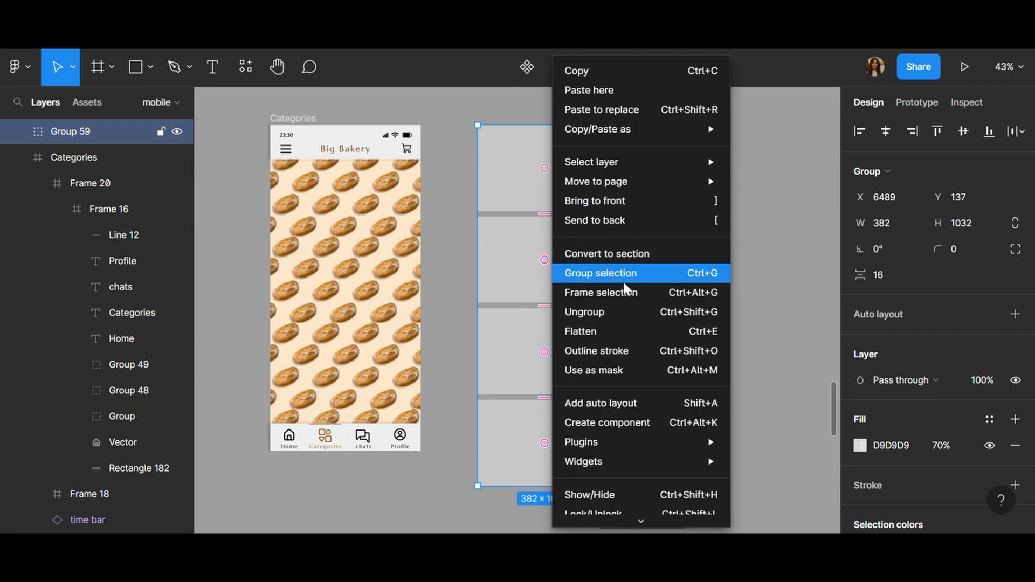
{"action": "mouse_move", "coordinate": [600, 292]}
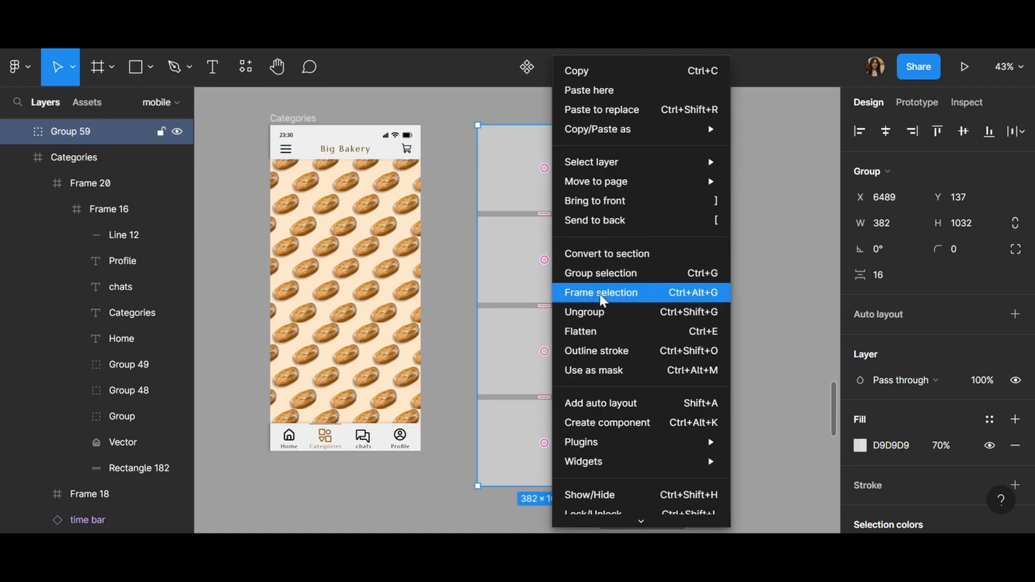
{"action": "left_click", "coordinate": [599, 292]}
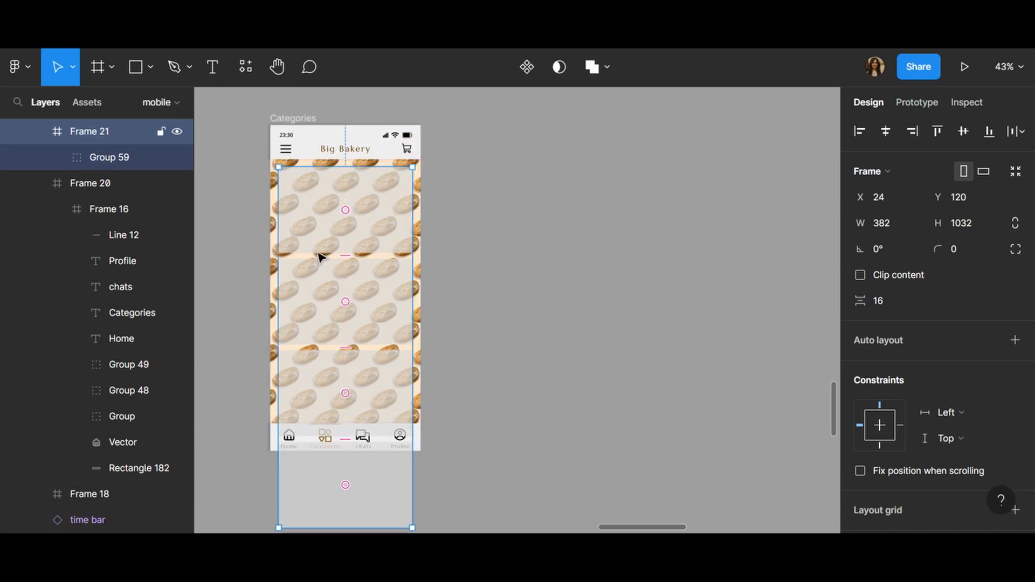
{"action": "mouse_move", "coordinate": [677, 261]}
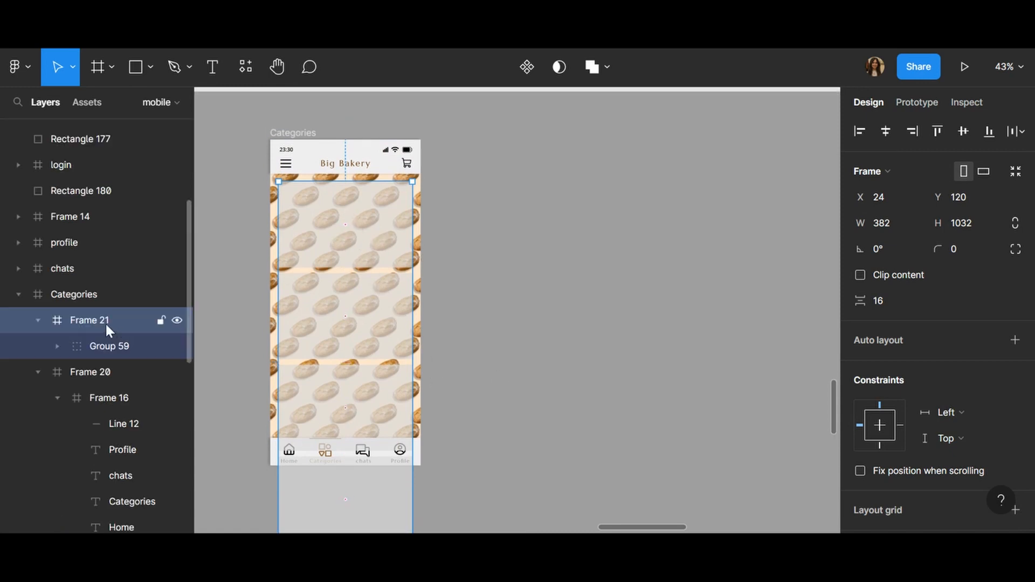
- Set Frame 21's overflow scrolling to Vertical scrolling
{"action": "left_click", "coordinate": [73, 295]}
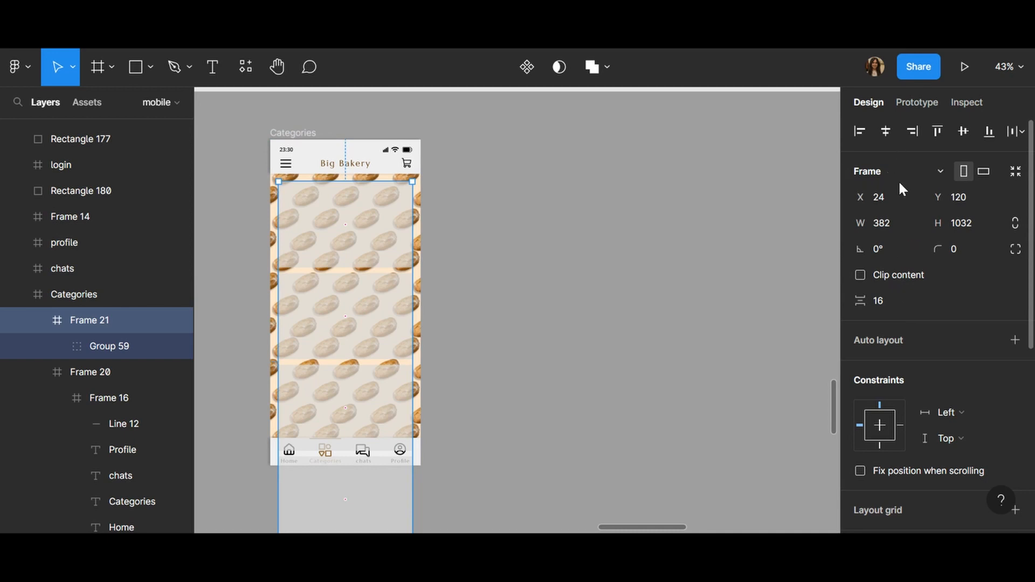
{"action": "left_click", "coordinate": [916, 102]}
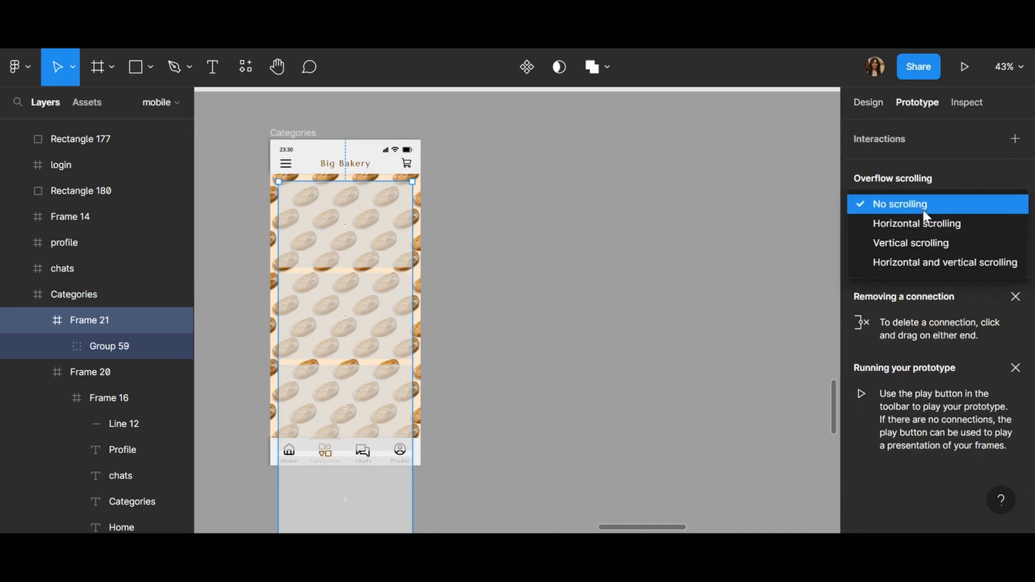
{"action": "mouse_move", "coordinate": [909, 243]}
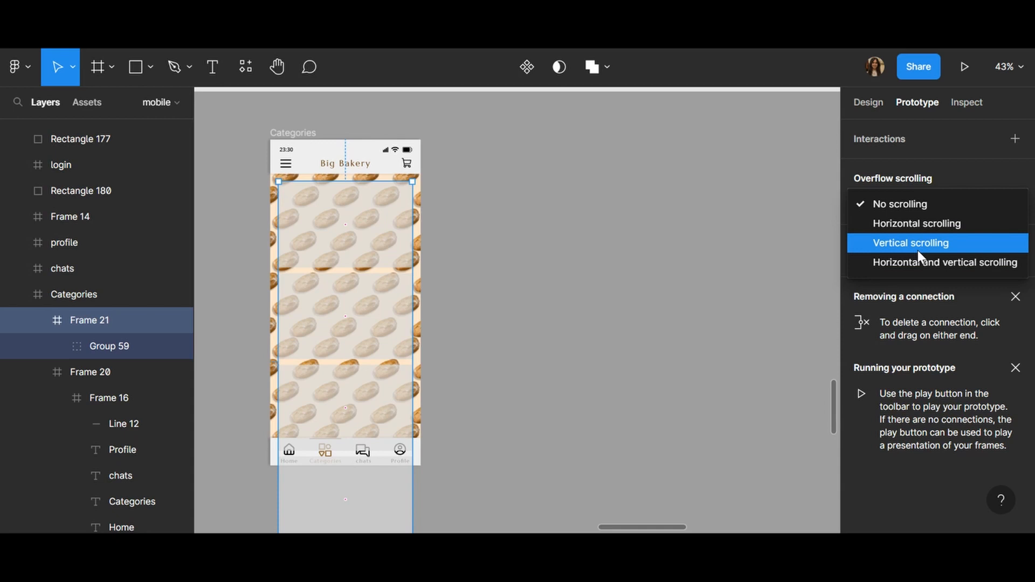
{"action": "left_click", "coordinate": [911, 243]}
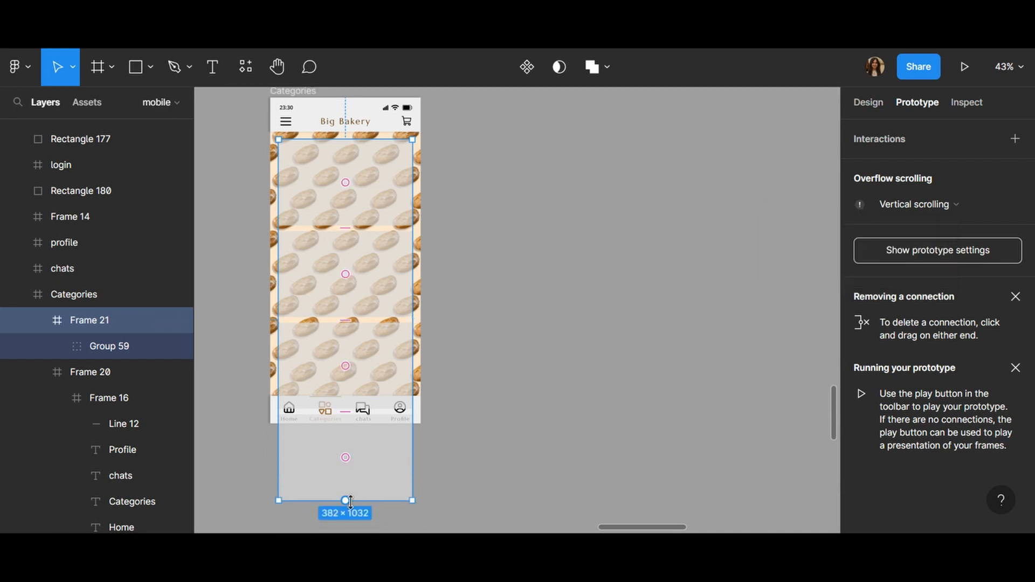
- Shorten Frame 21 to about 733 px tall, ending above the navigation bar
{"action": "left_click_drag", "start_coordinate": [344, 500], "coordinate": [345, 423]}
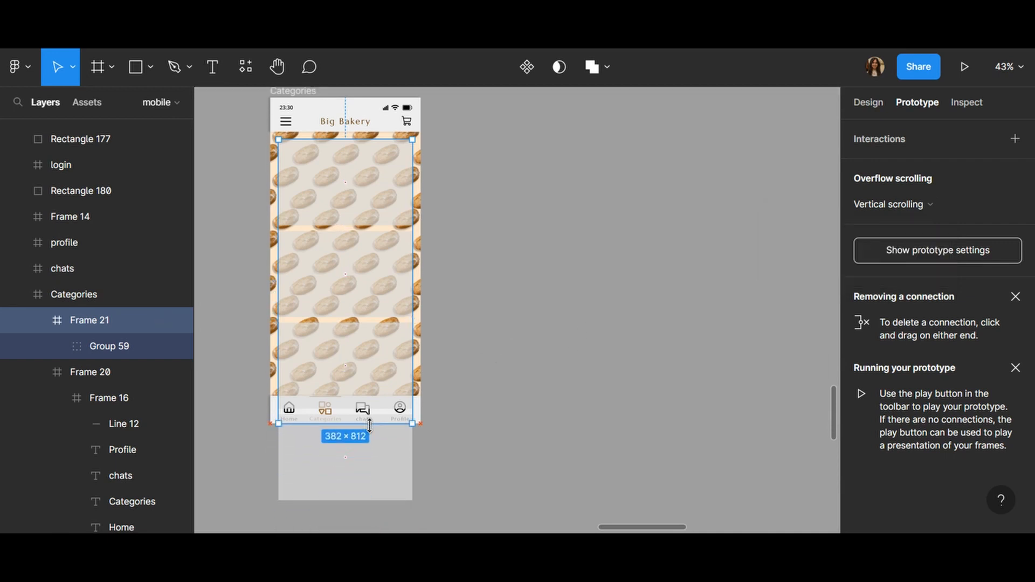
{"action": "left_click_drag", "start_coordinate": [345, 425], "coordinate": [344, 396]}
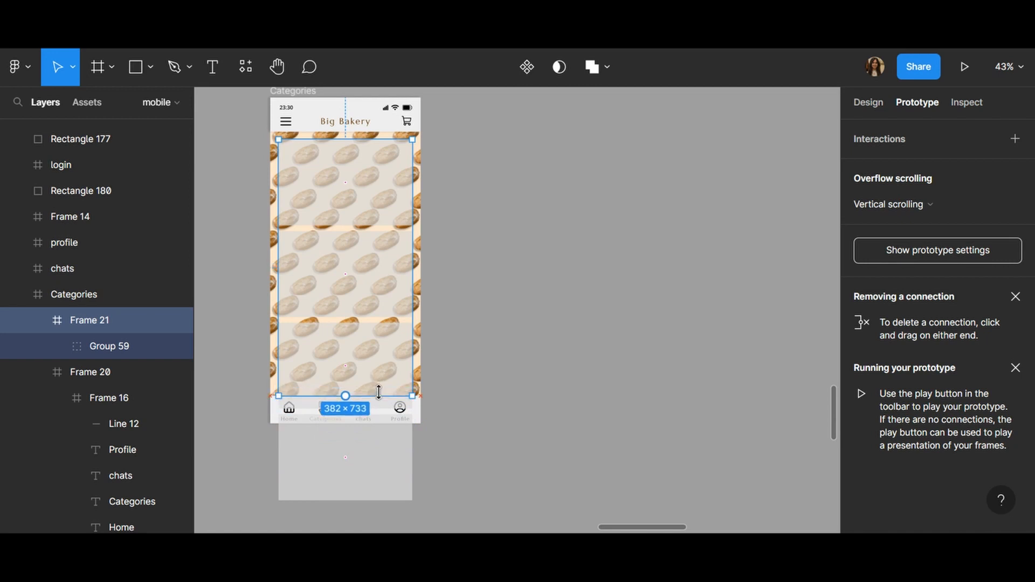
{"action": "left_click_drag", "start_coordinate": [344, 395], "coordinate": [344, 499]}
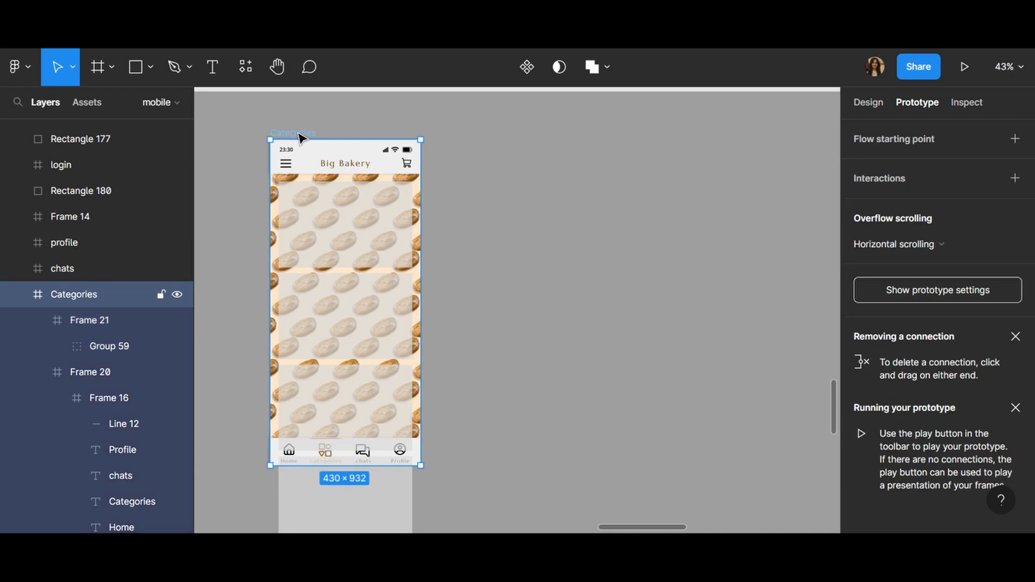
- Enable Fix position when scrolling for the header bar and bottom navigation bar
{"action": "left_click", "coordinate": [867, 103]}
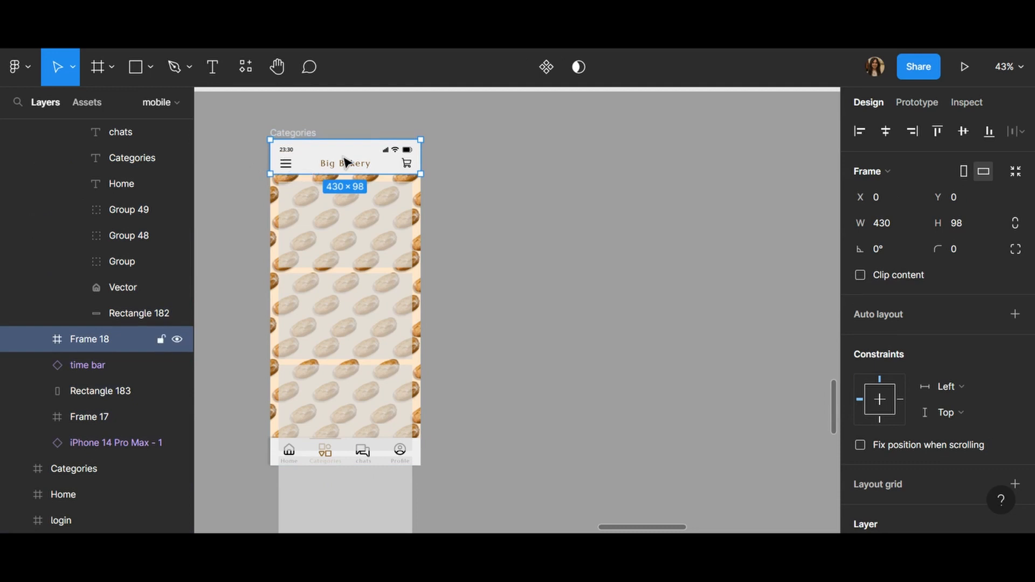
{"action": "scroll", "scroll_direction": "down", "scroll_amount": 3}
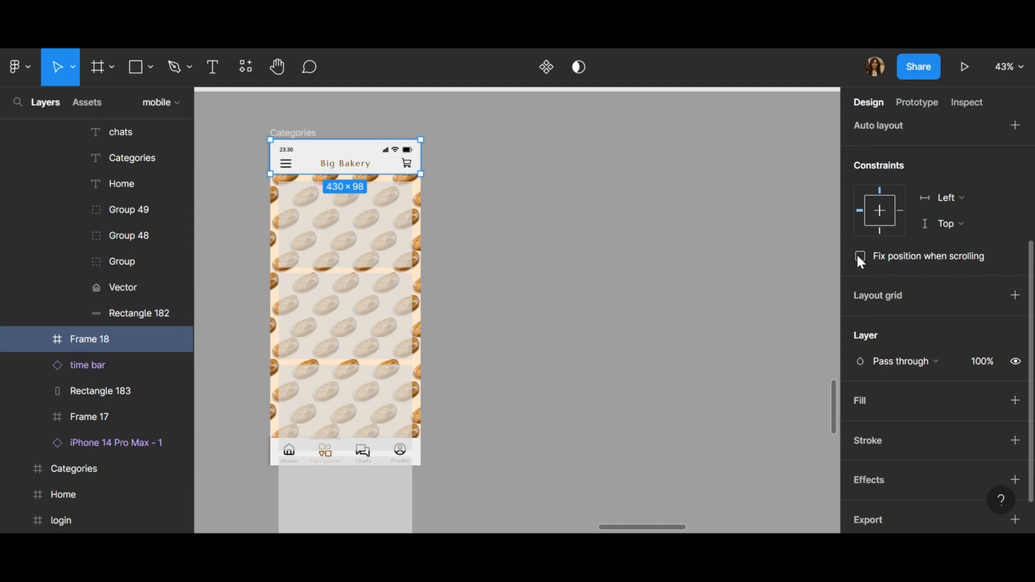
{"action": "left_click", "coordinate": [860, 256]}
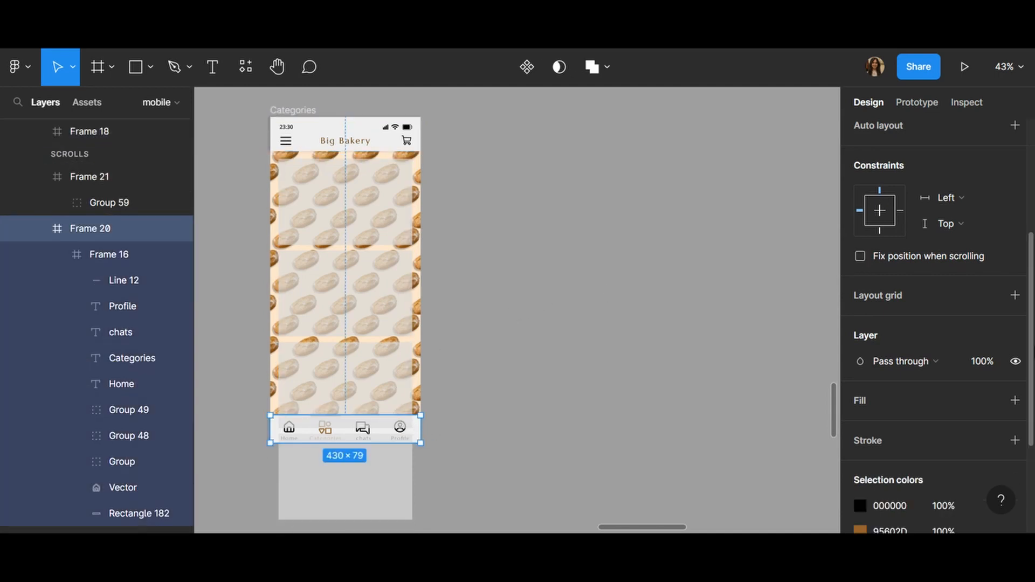
{"action": "left_click", "coordinate": [859, 256]}
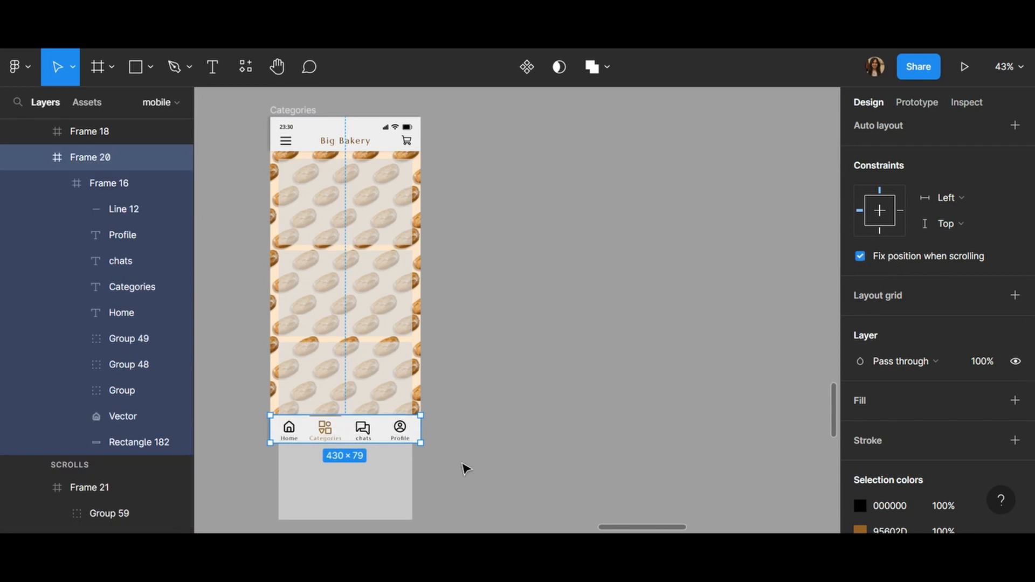
{"action": "mouse_move", "coordinate": [399, 442]}
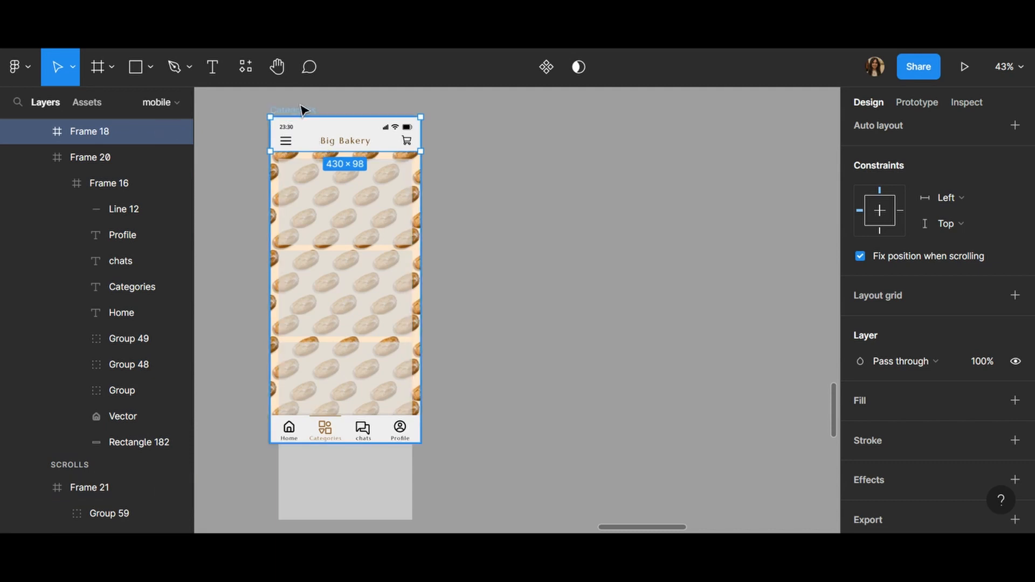
{"action": "left_click", "coordinate": [916, 103]}
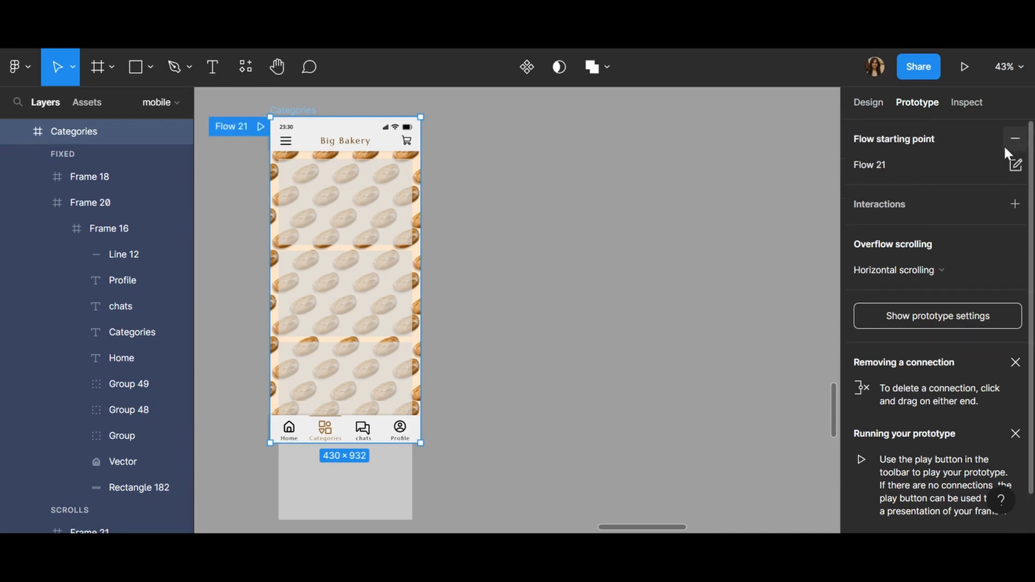
- Add a Flow starting point (Flow 21) on the Categories frame
{"action": "left_click", "coordinate": [963, 67]}
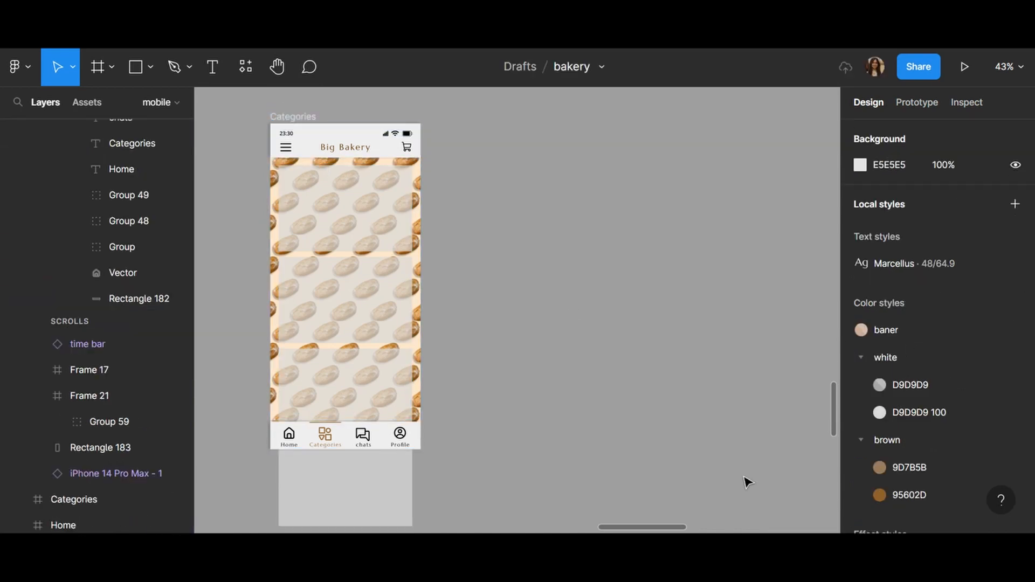
- Pin the time bar and Frame 17 with Fix position when scrolling
{"action": "left_click", "coordinate": [89, 370]}
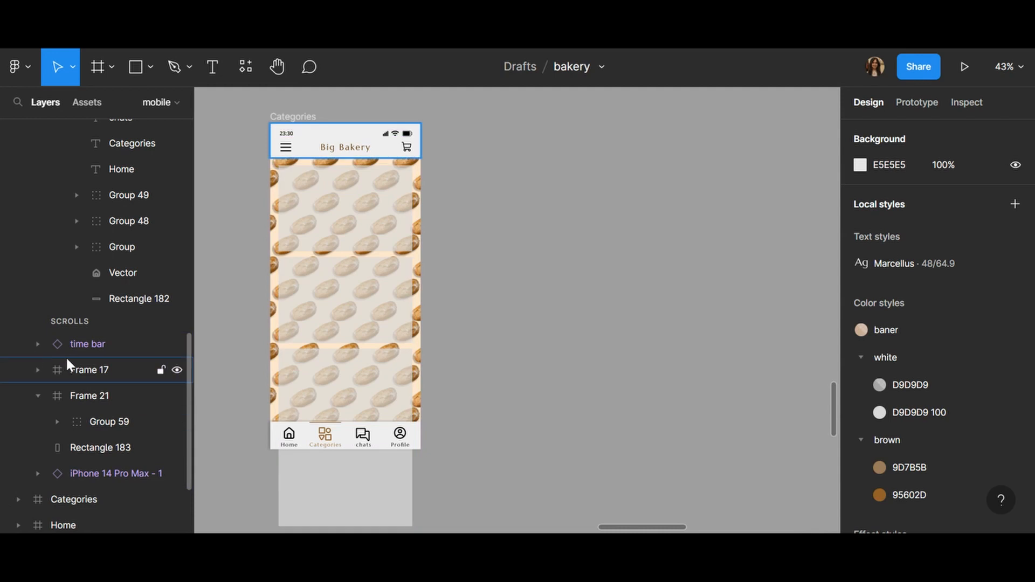
{"action": "left_click", "coordinate": [86, 343]}
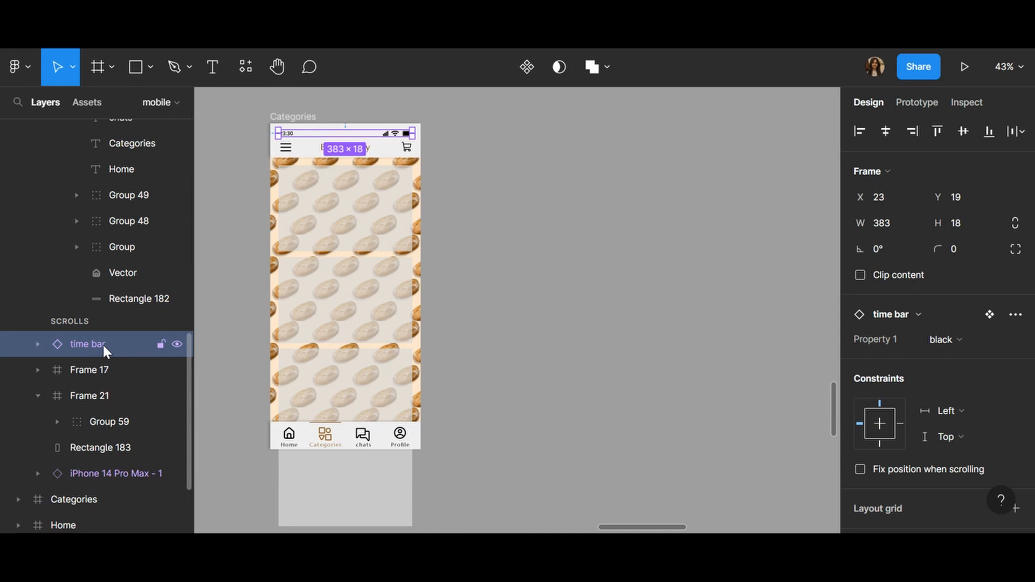
{"action": "mouse_move", "coordinate": [116, 378]}
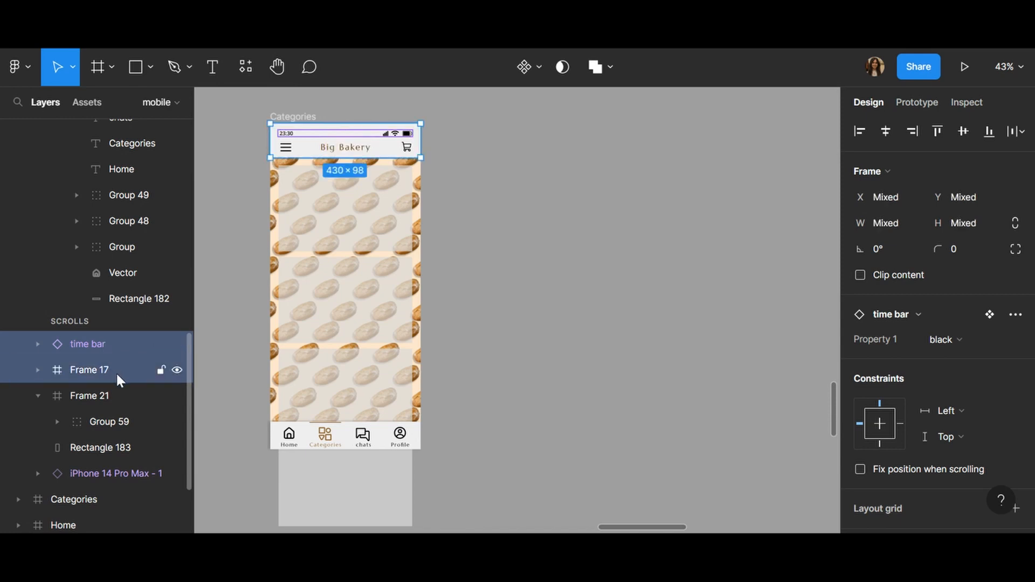
{"action": "mouse_move", "coordinate": [139, 363]}
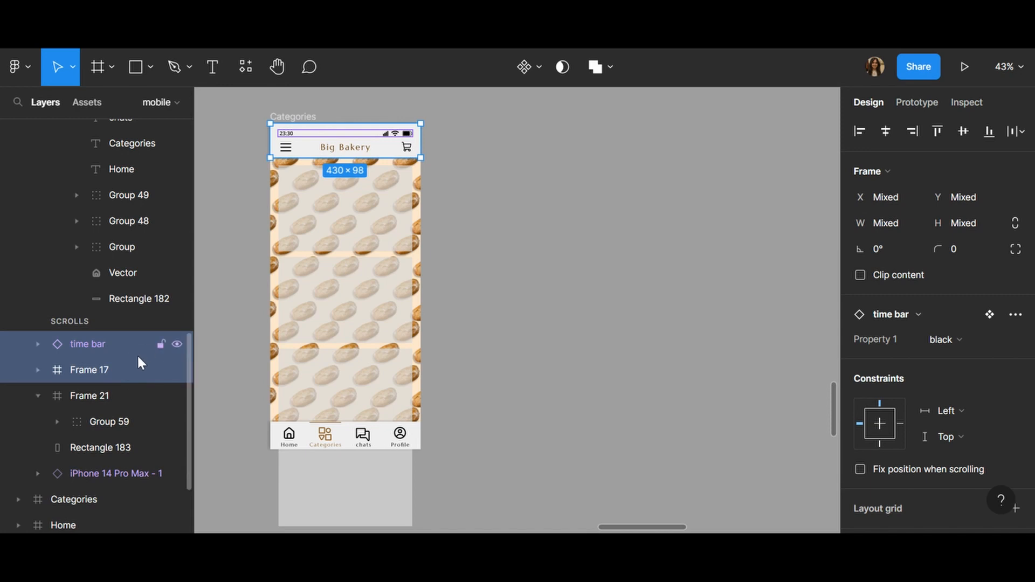
{"action": "left_click", "coordinate": [860, 468]}
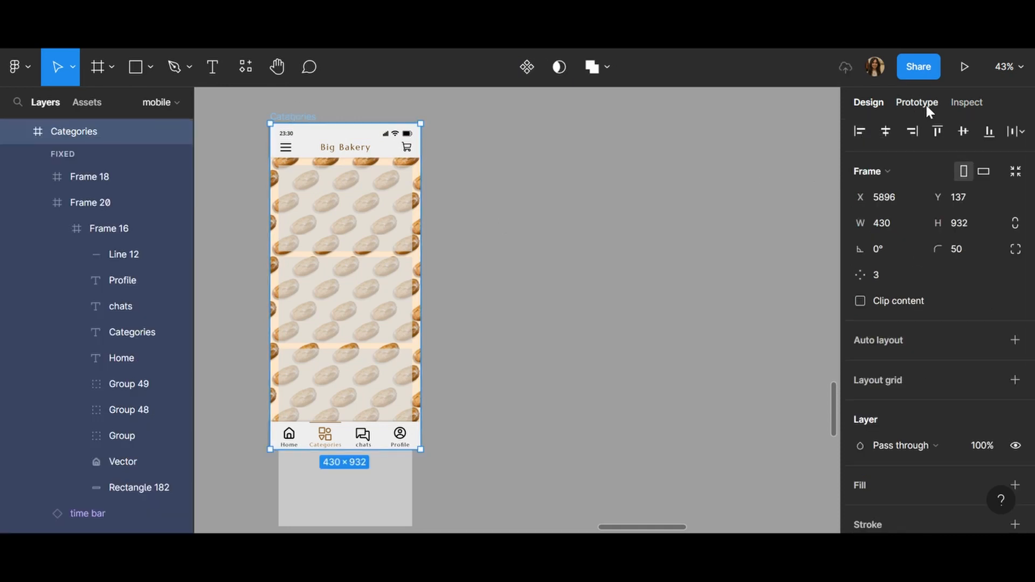
- Play the Flow 21 prototype from the Categories screen's Prototype settings
{"action": "left_click", "coordinate": [916, 102]}
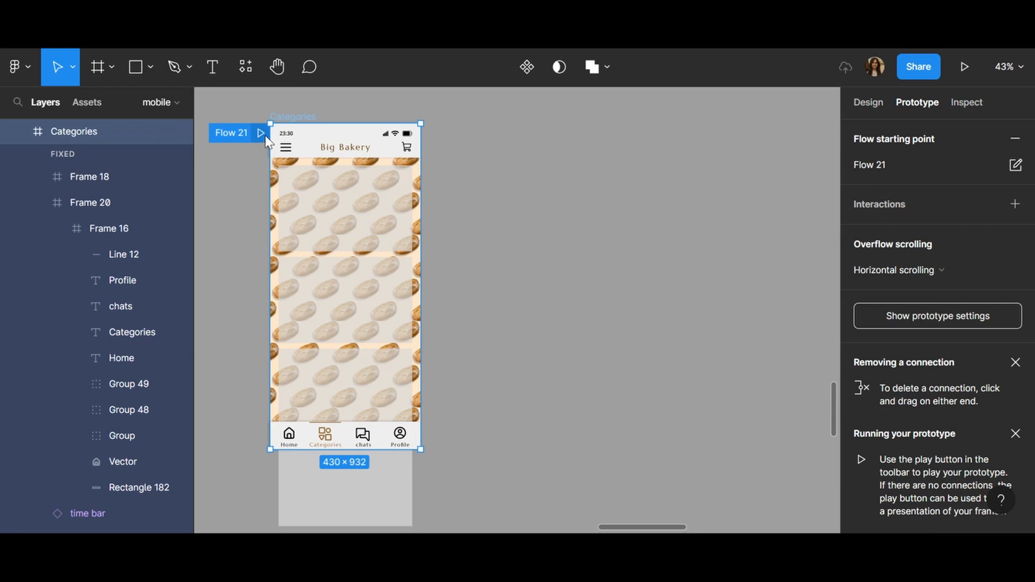
{"action": "left_click", "coordinate": [963, 67]}
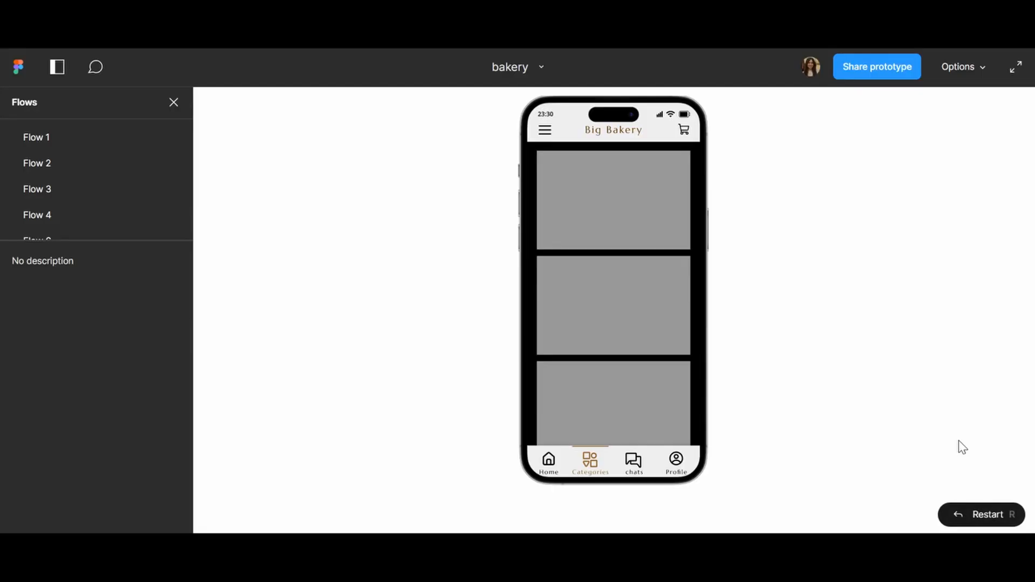